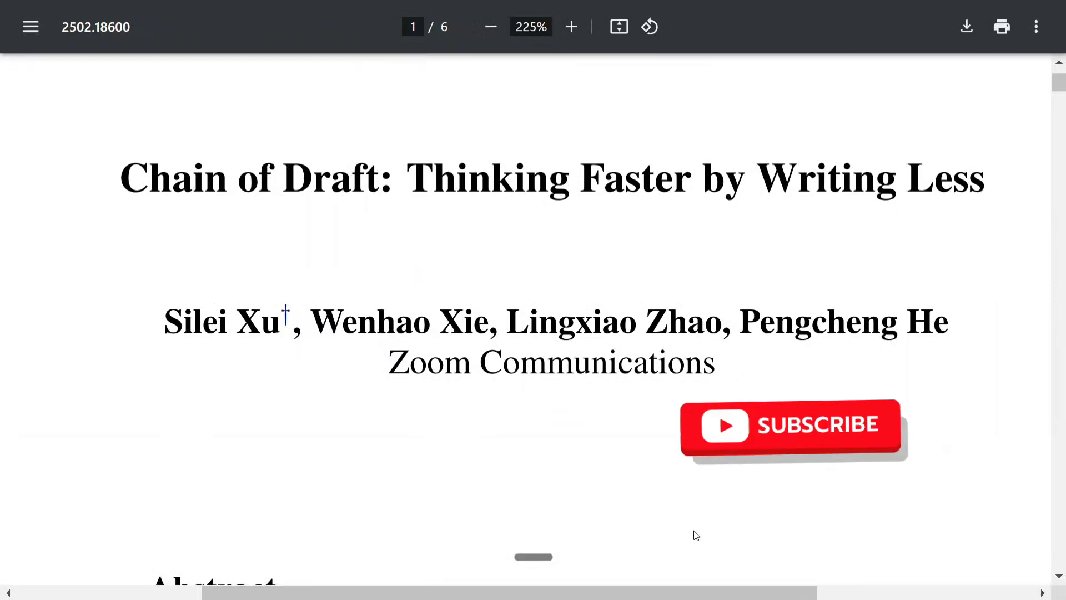
Move the Chain of Draft paper view to the abstract and Figure 1 bar charts.
{"action": "left_click", "coordinate": [791, 425]}
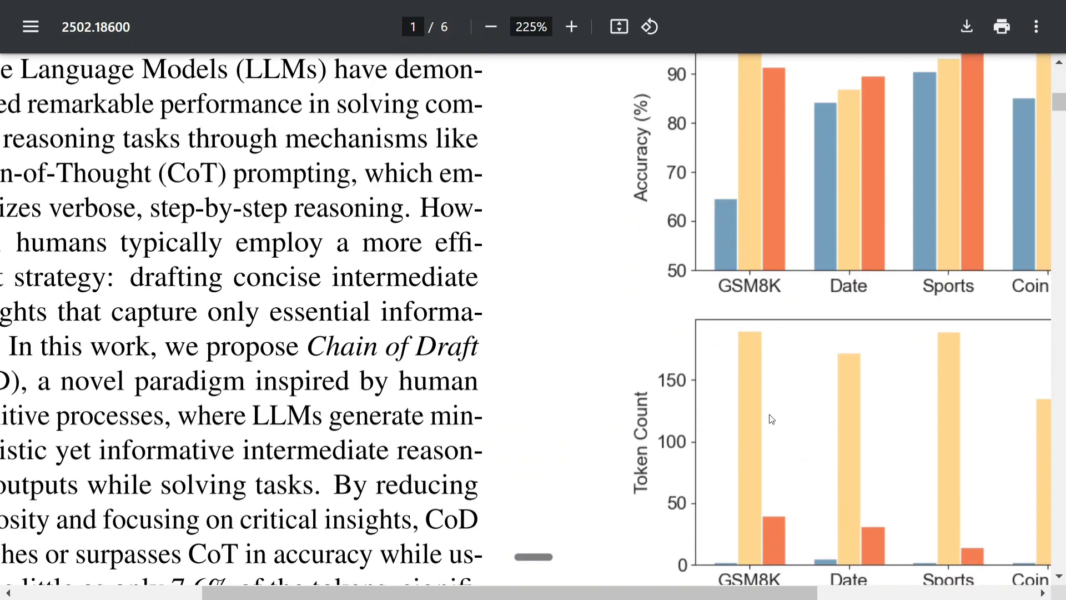
Zoom the PDF out to 133% so the abstract and full Figure 1 fit on screen.
{"action": "left_click", "coordinate": [491, 27]}
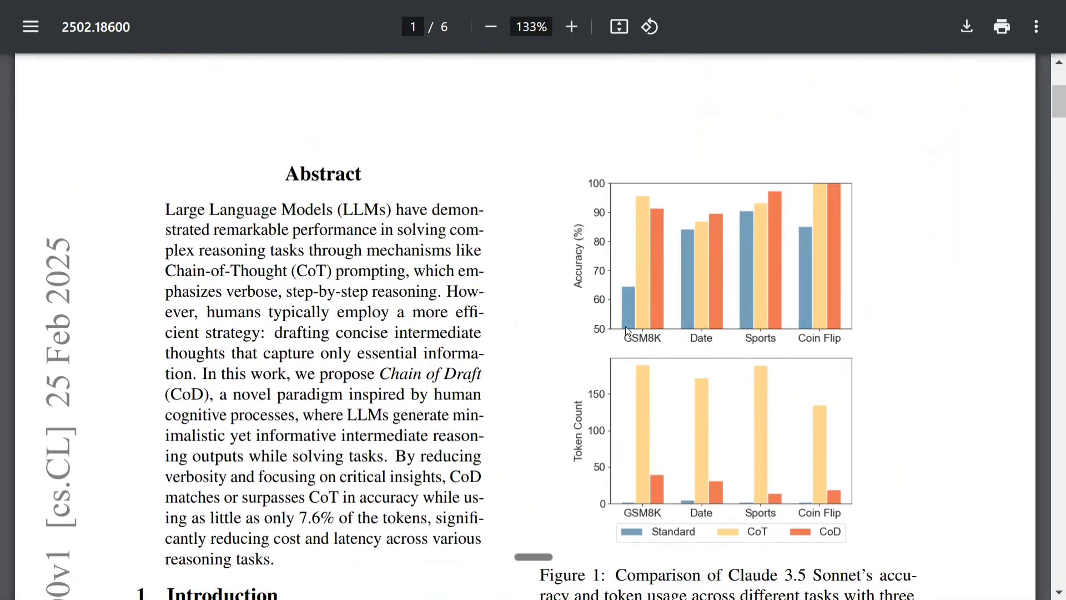
{"action": "mouse_move", "coordinate": [795, 539]}
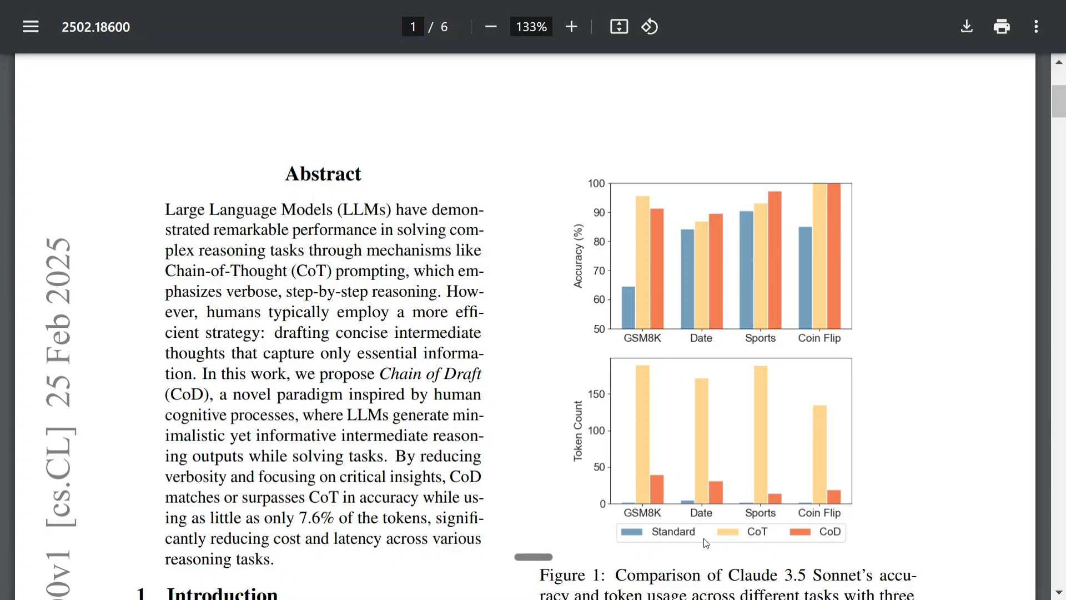
{"action": "mouse_move", "coordinate": [641, 455]}
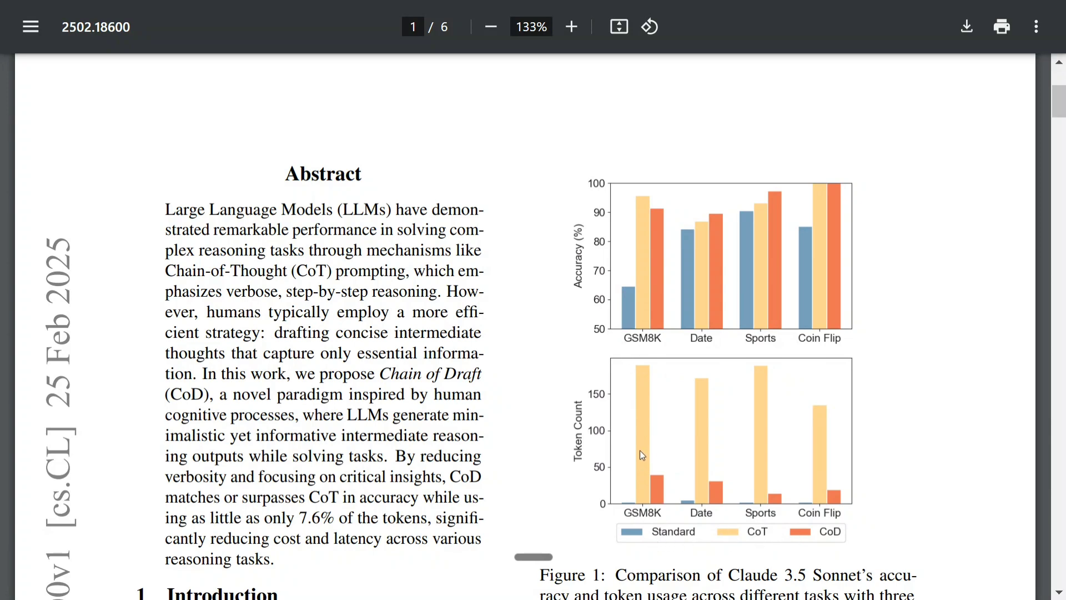
{"action": "mouse_move", "coordinate": [650, 358]}
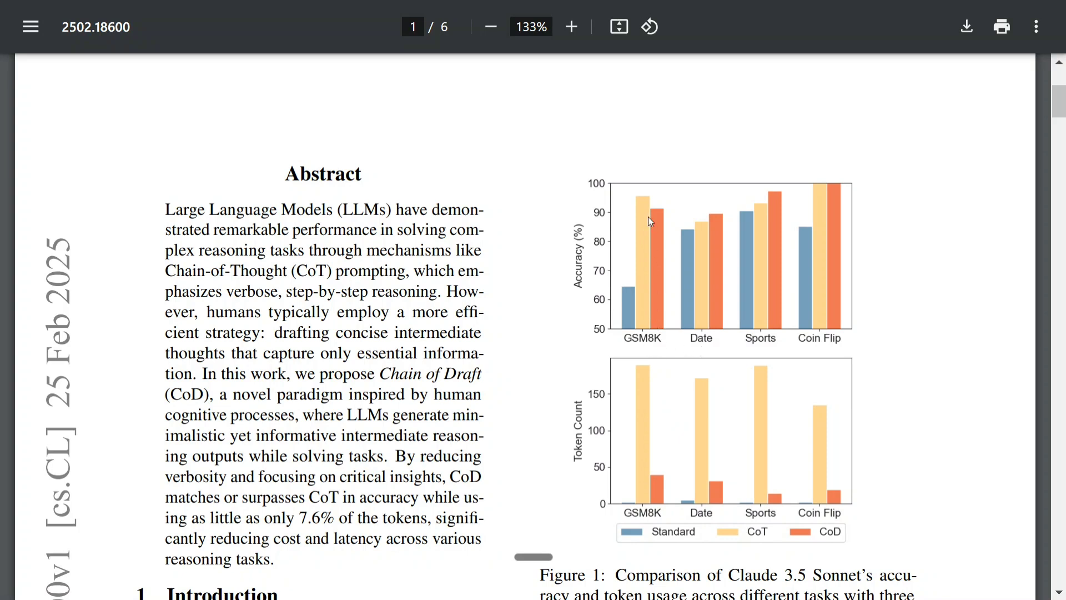
{"action": "mouse_move", "coordinate": [762, 349]}
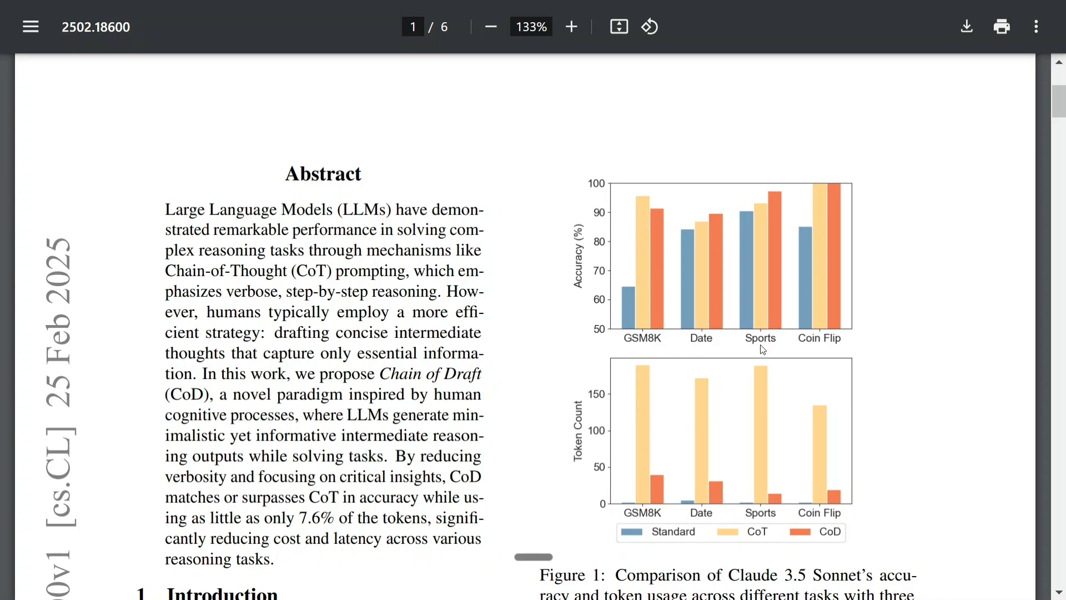
{"action": "mouse_move", "coordinate": [641, 341]}
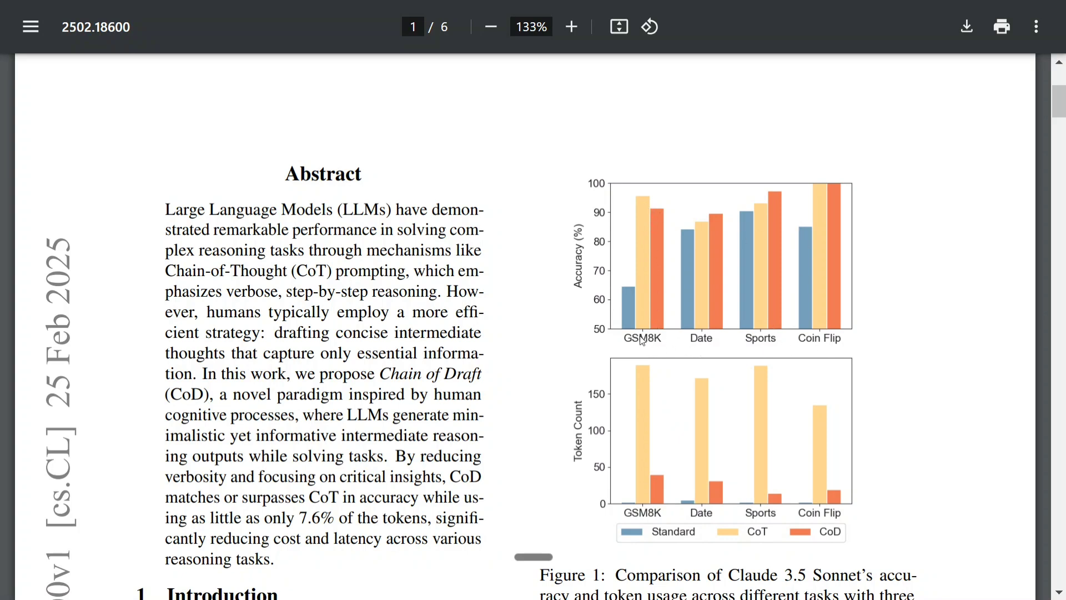
{"action": "mouse_move", "coordinate": [683, 471]}
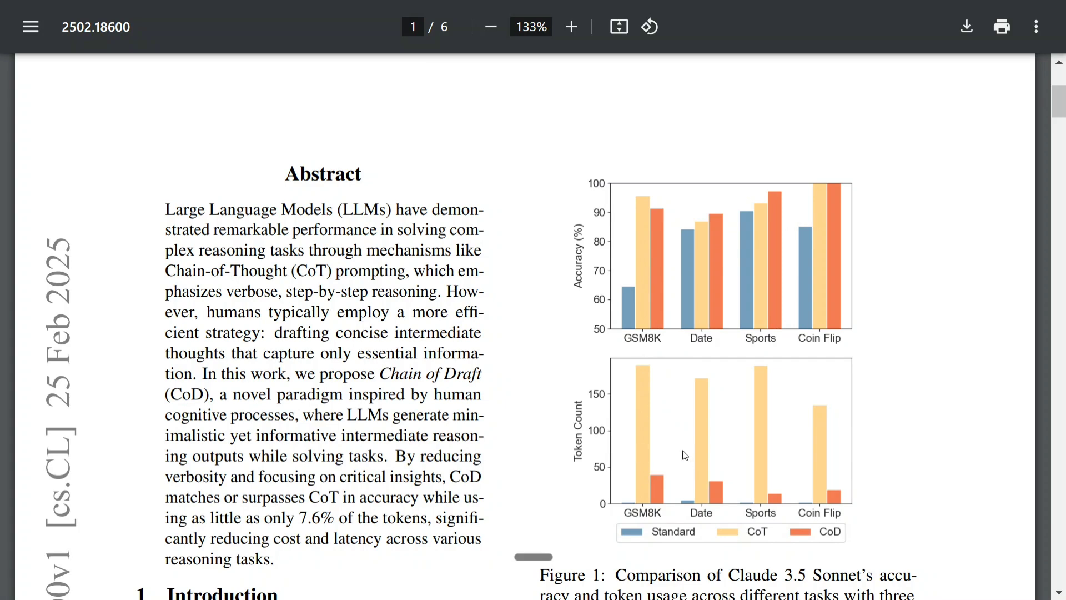
{"action": "mouse_move", "coordinate": [723, 426]}
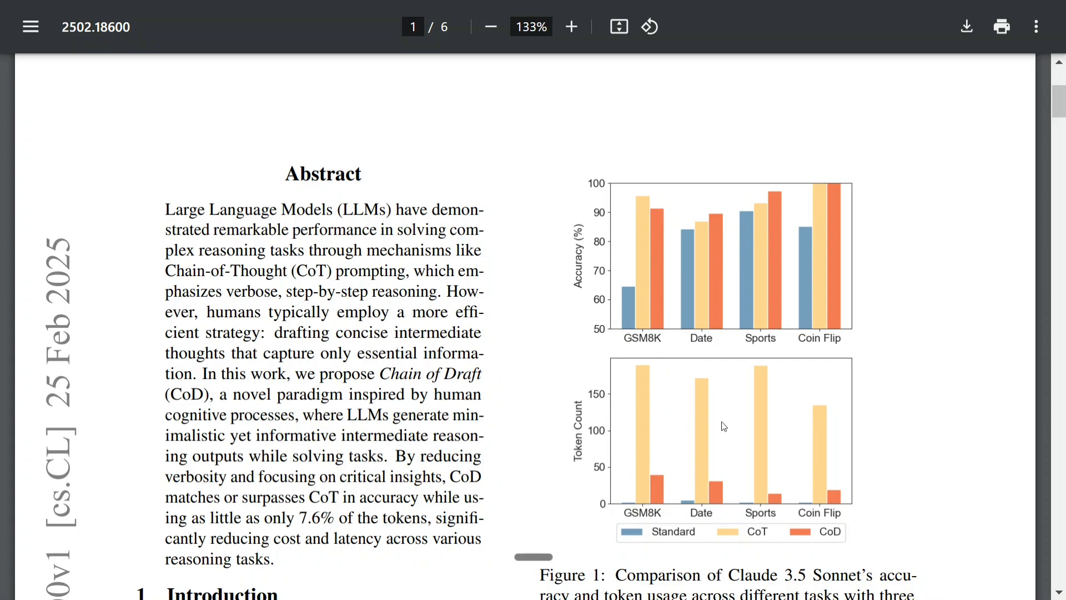
{"action": "mouse_move", "coordinate": [671, 485]}
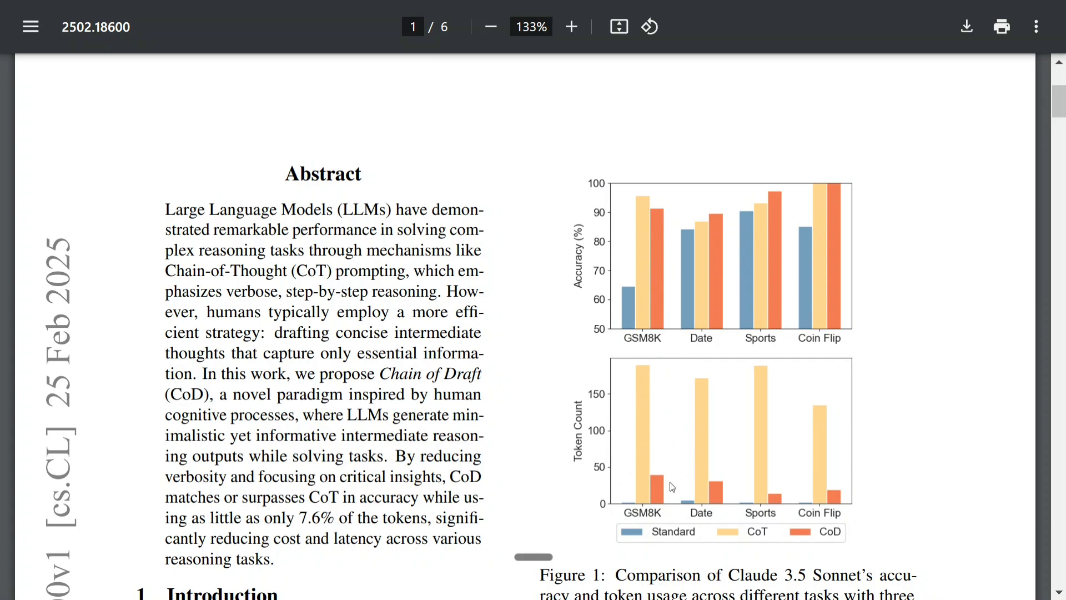
{"action": "mouse_move", "coordinate": [830, 550]}
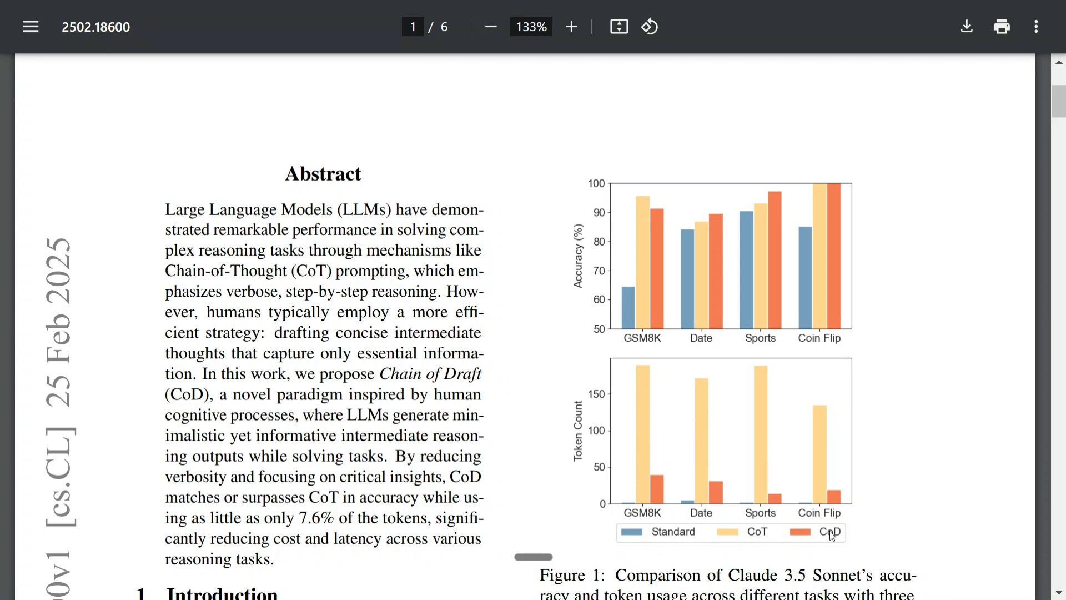
{"action": "mouse_move", "coordinate": [664, 511]}
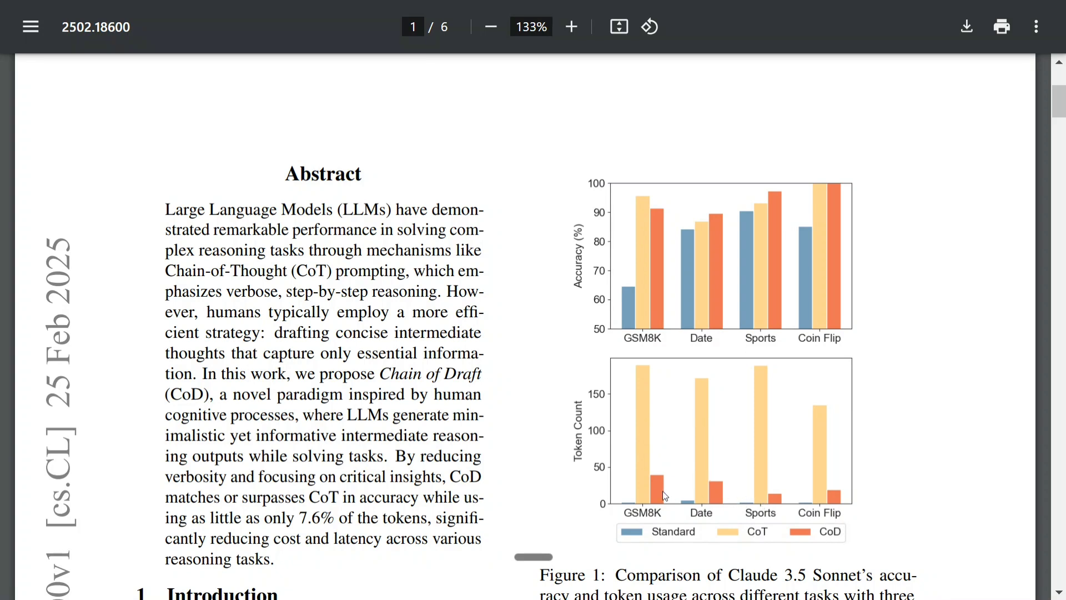
{"action": "mouse_move", "coordinate": [641, 386]}
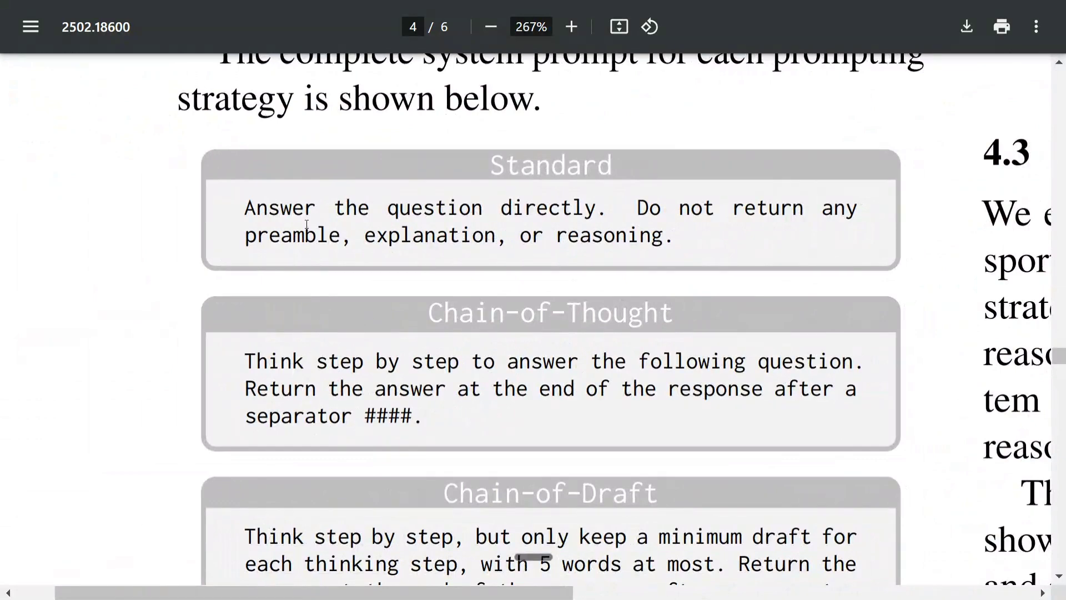
{"action": "mouse_move", "coordinate": [419, 422]}
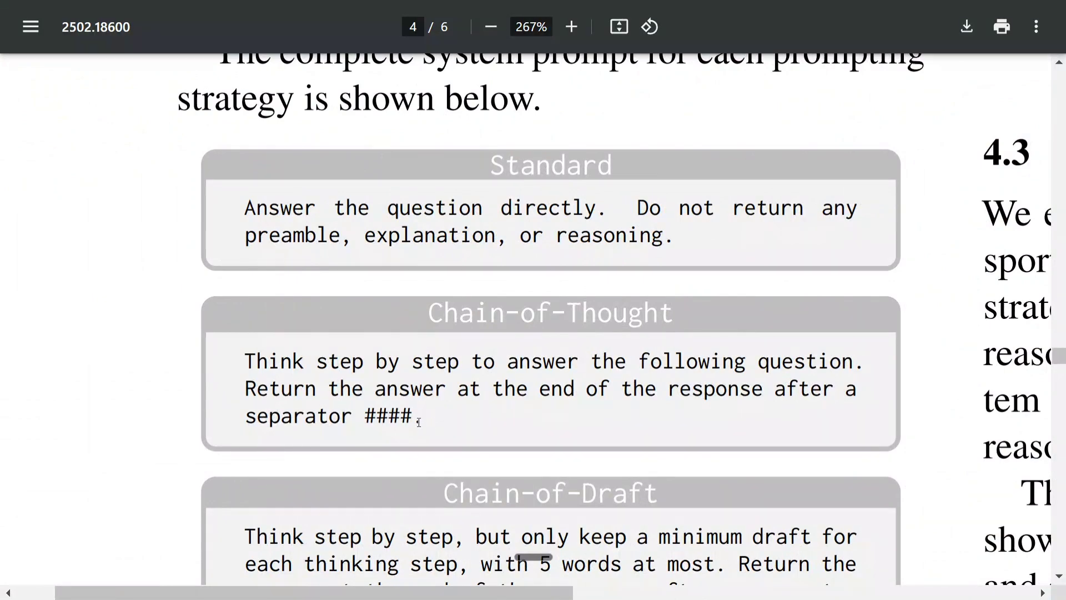
On page 4, select the Chain-of-Thought prompt and mark the five-word Chain-of-Draft instruction.
{"action": "left_click_drag", "start_coordinate": [246, 361], "coordinate": [420, 416]}
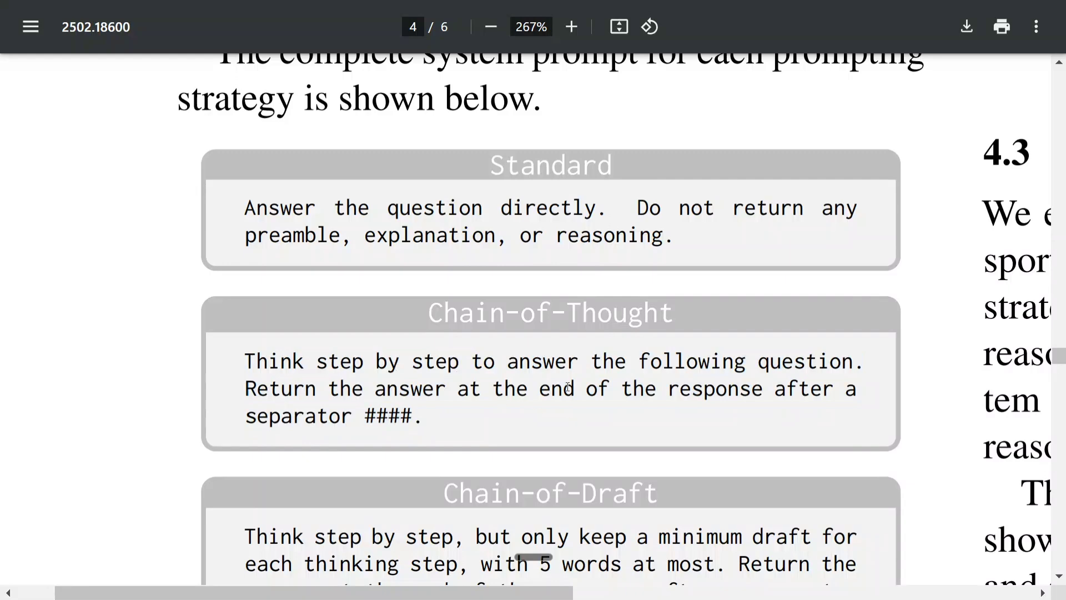
{"action": "scroll", "scroll_direction": "down", "scroll_amount": 3}
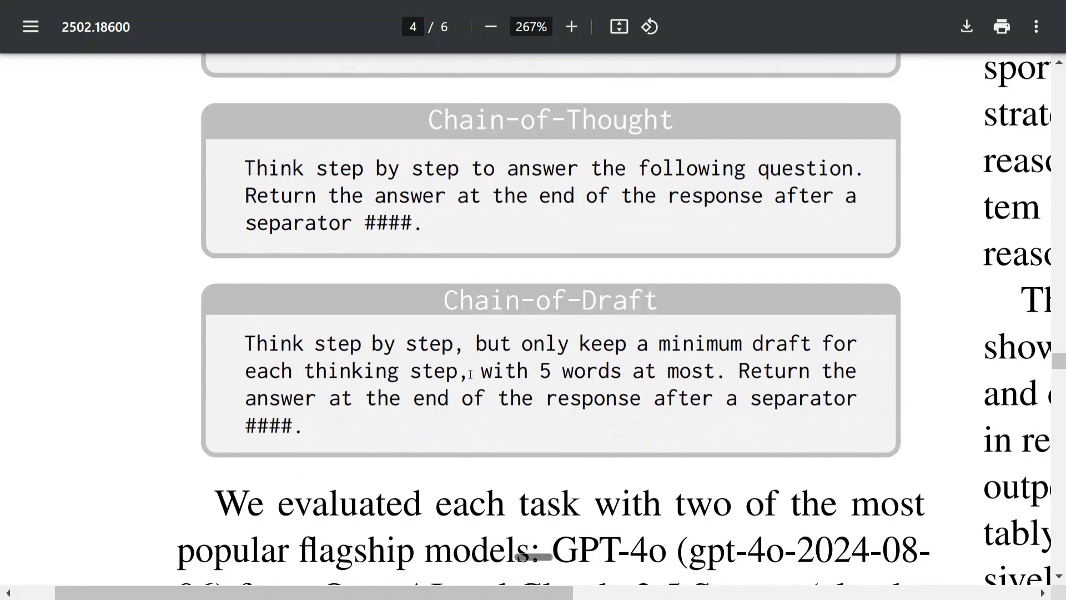
{"action": "left_click_drag", "start_coordinate": [477, 343], "coordinate": [570, 343]}
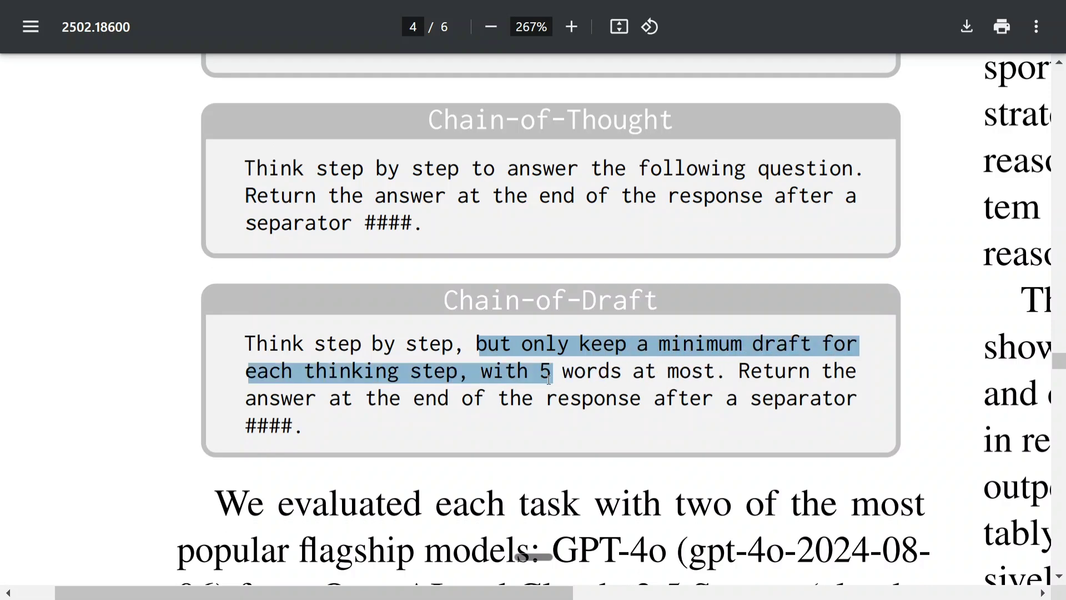
{"action": "mouse_move", "coordinate": [553, 388]}
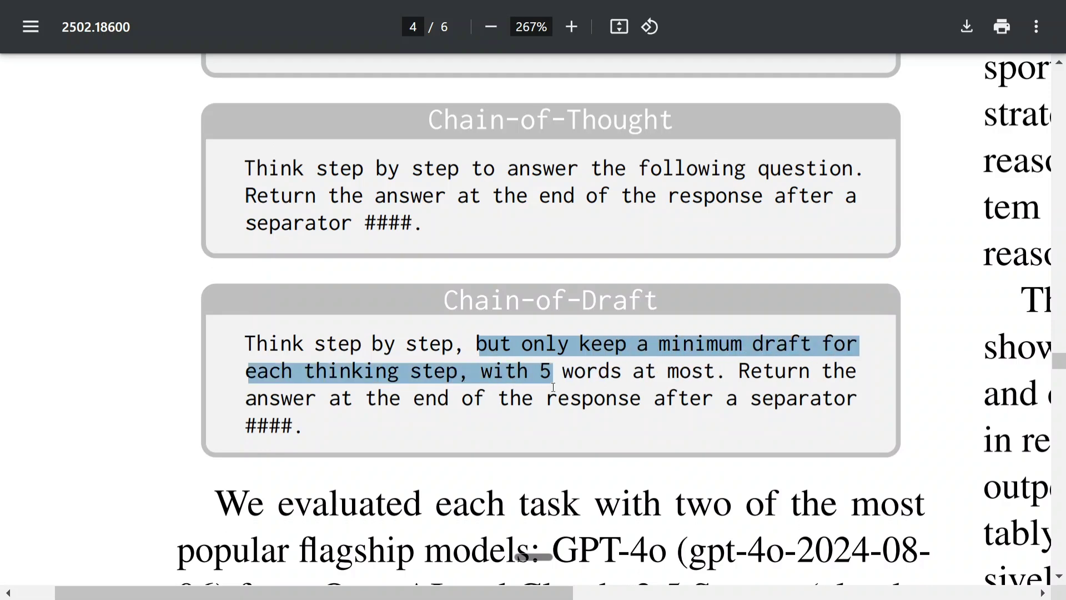
{"action": "left_click", "coordinate": [703, 398]}
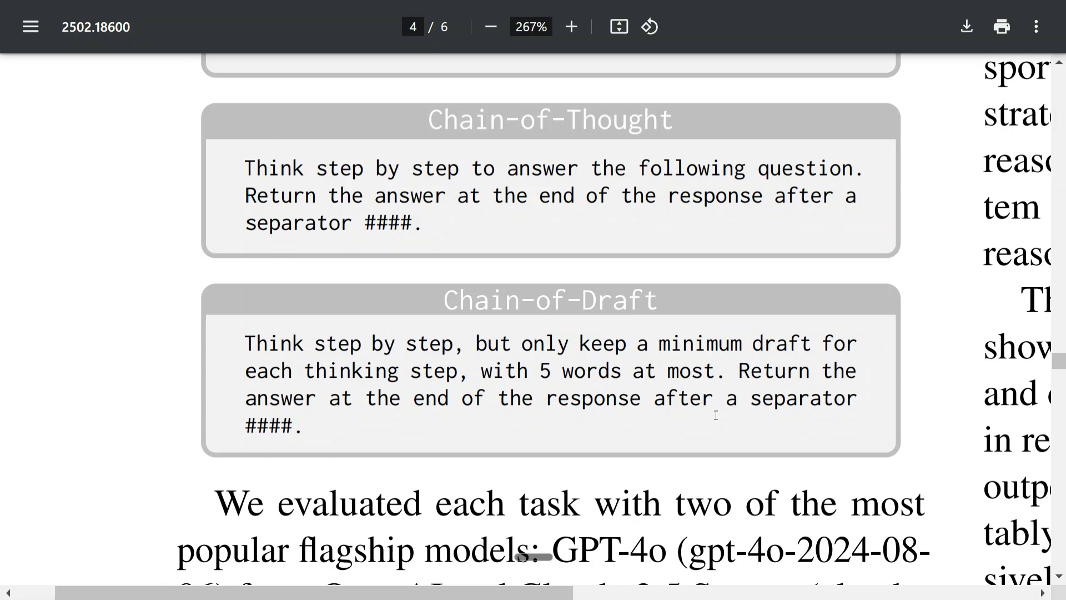
In ChatGPT, add the sum 12-9+8 after the pasted Chain-of-Thought prompt.
{"action": "left_click", "coordinate": [490, 27]}
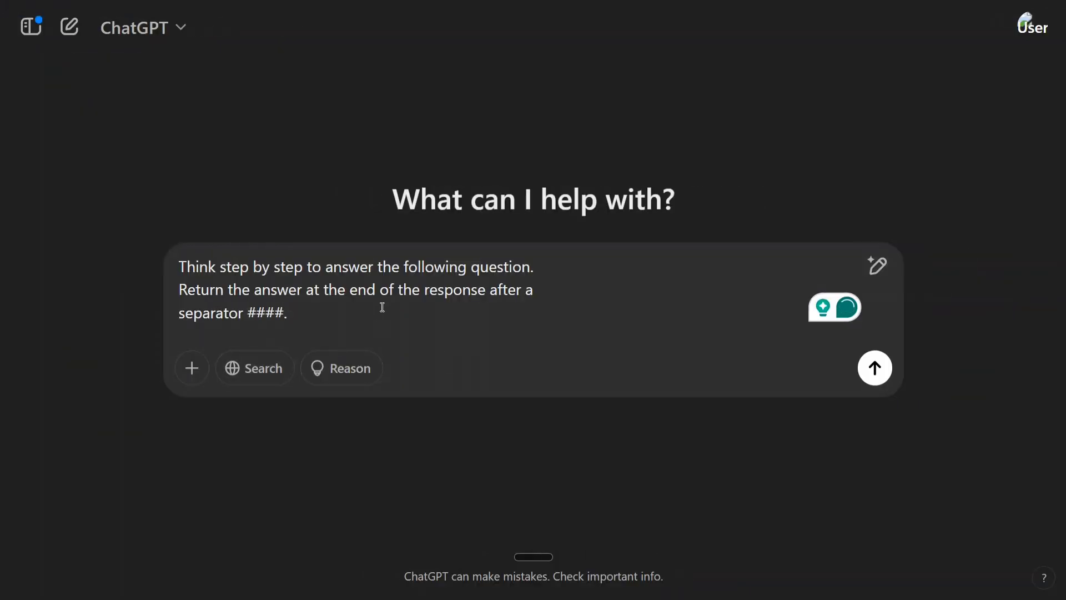
{"action": "type", "text": "12-"}
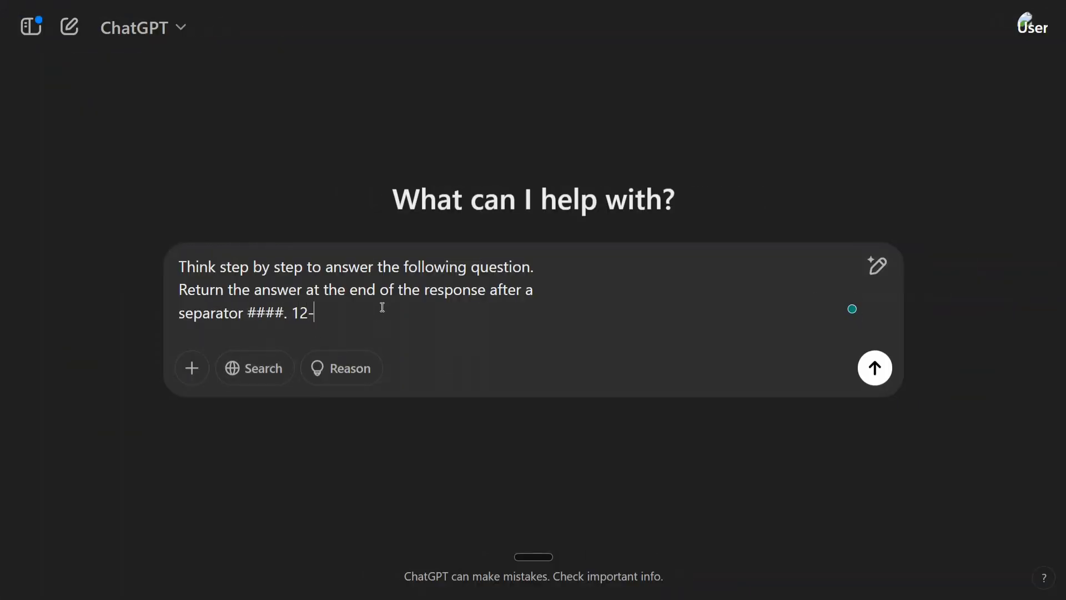
{"action": "type", "text": "9+8"}
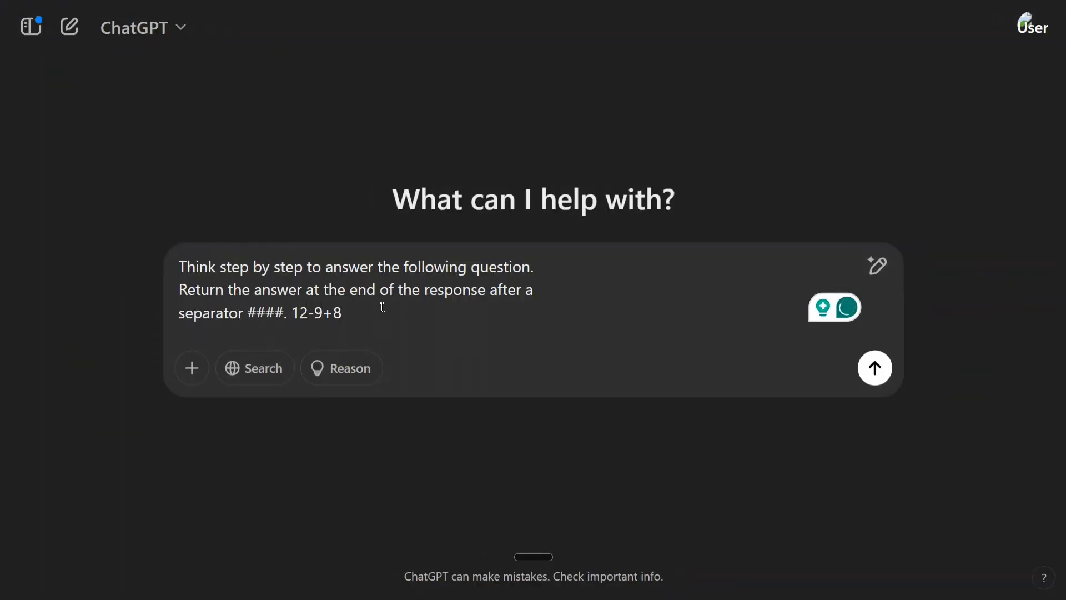
Send the Chain-of-Thought 12-9+8 message and get step-by-step working ending in 11.
{"action": "left_click", "coordinate": [875, 367]}
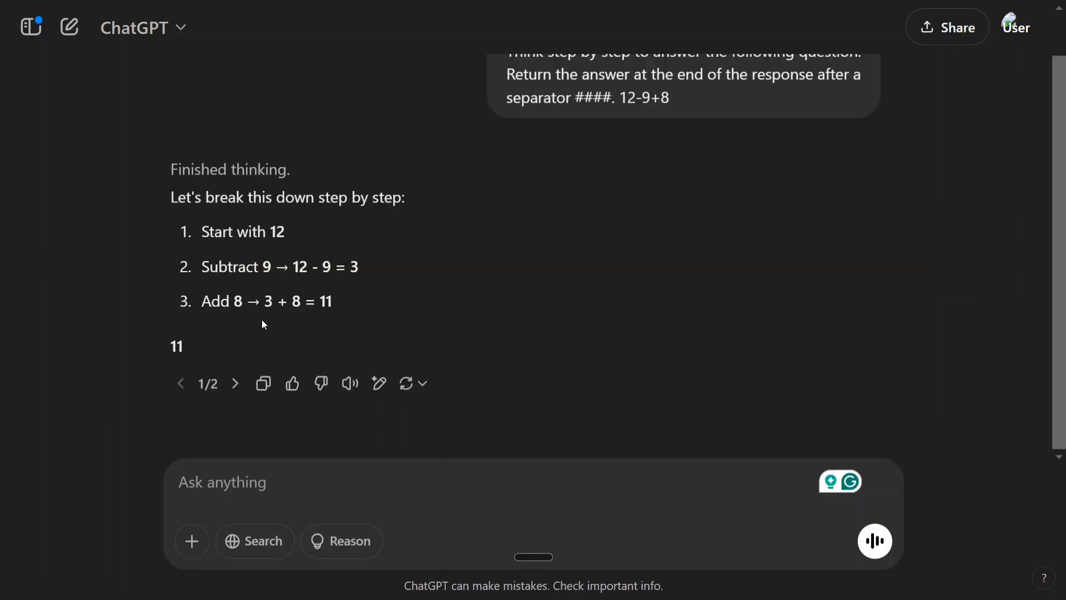
{"action": "mouse_move", "coordinate": [364, 309]}
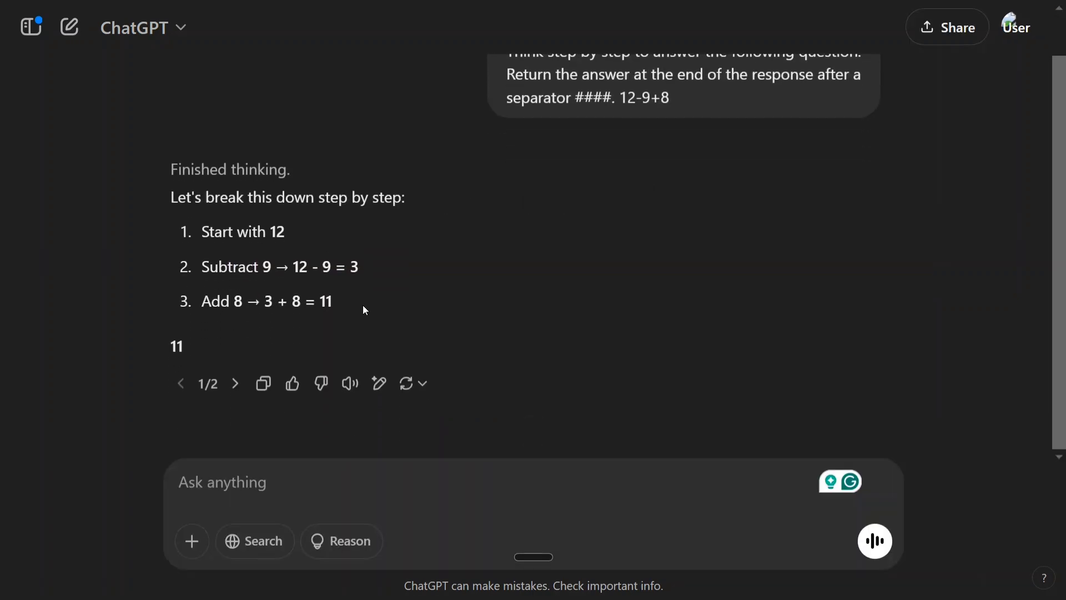
{"action": "mouse_move", "coordinate": [238, 237]}
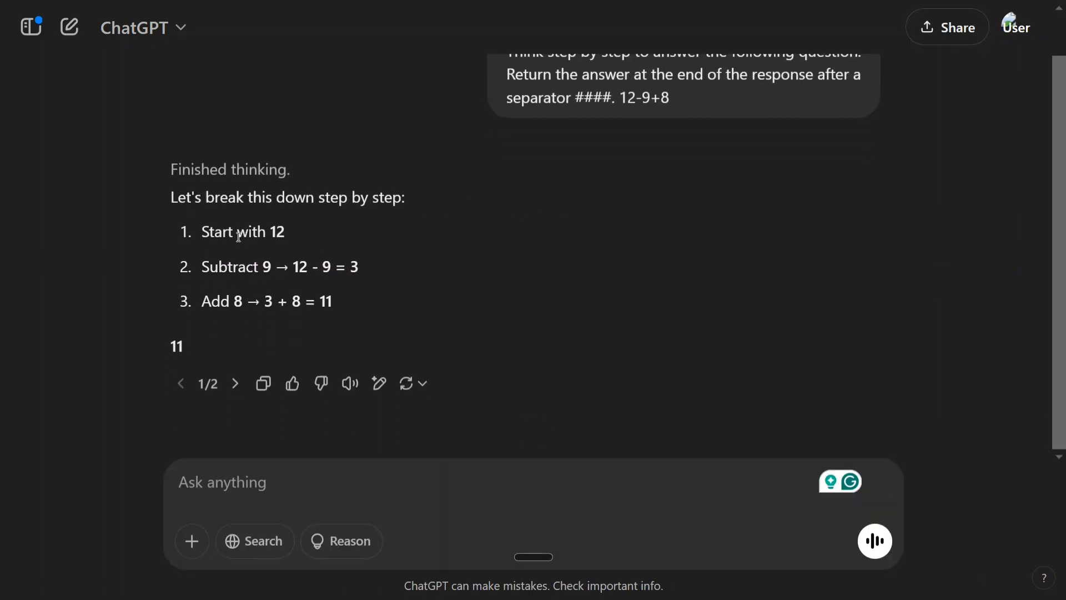
{"action": "mouse_move", "coordinate": [321, 273]}
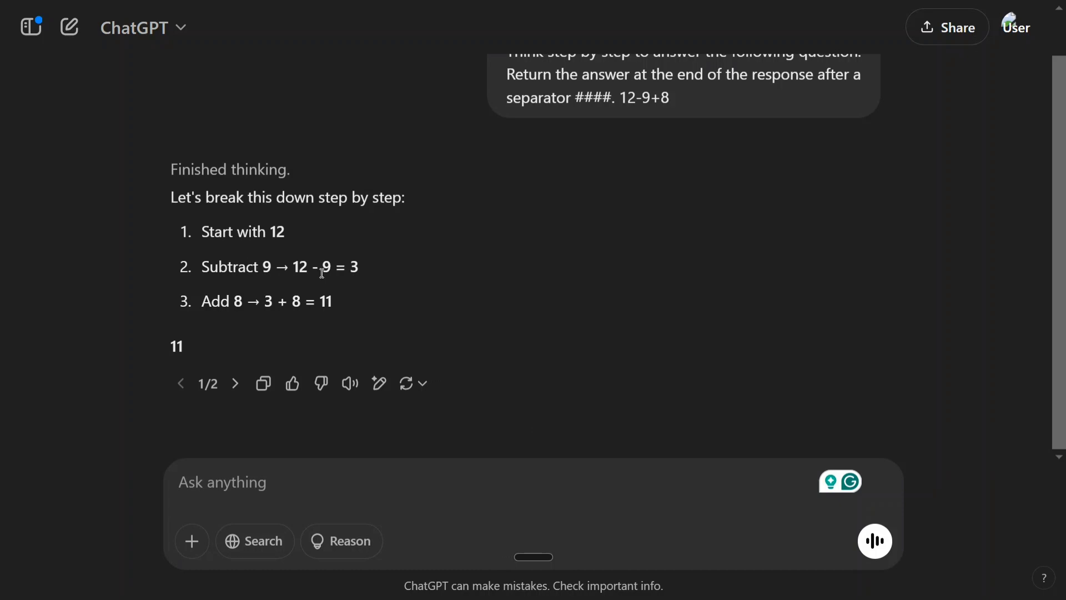
{"action": "mouse_move", "coordinate": [260, 321]}
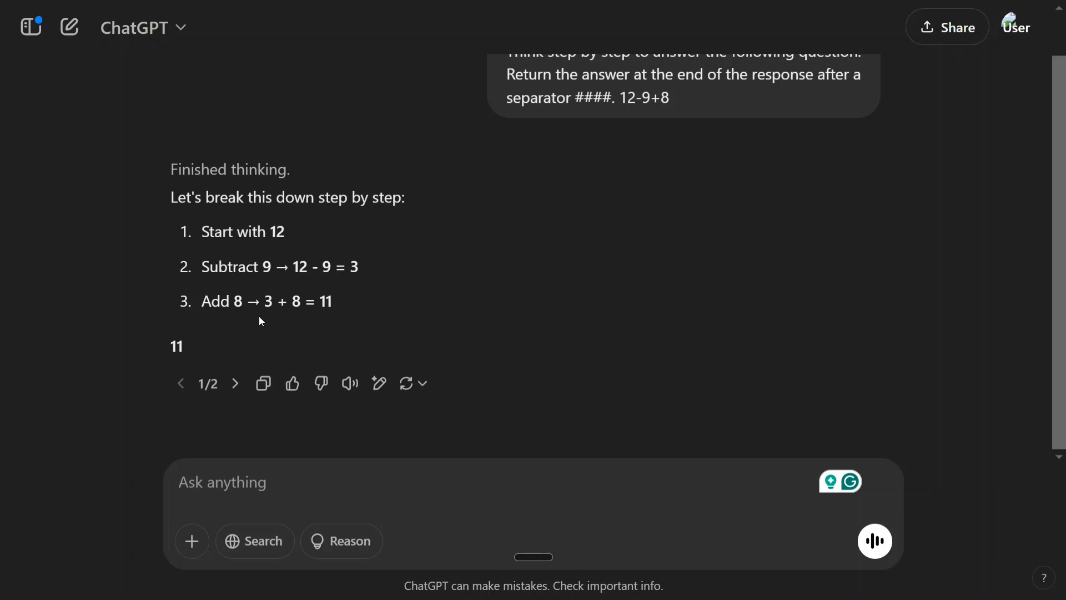
{"action": "mouse_move", "coordinate": [321, 306]}
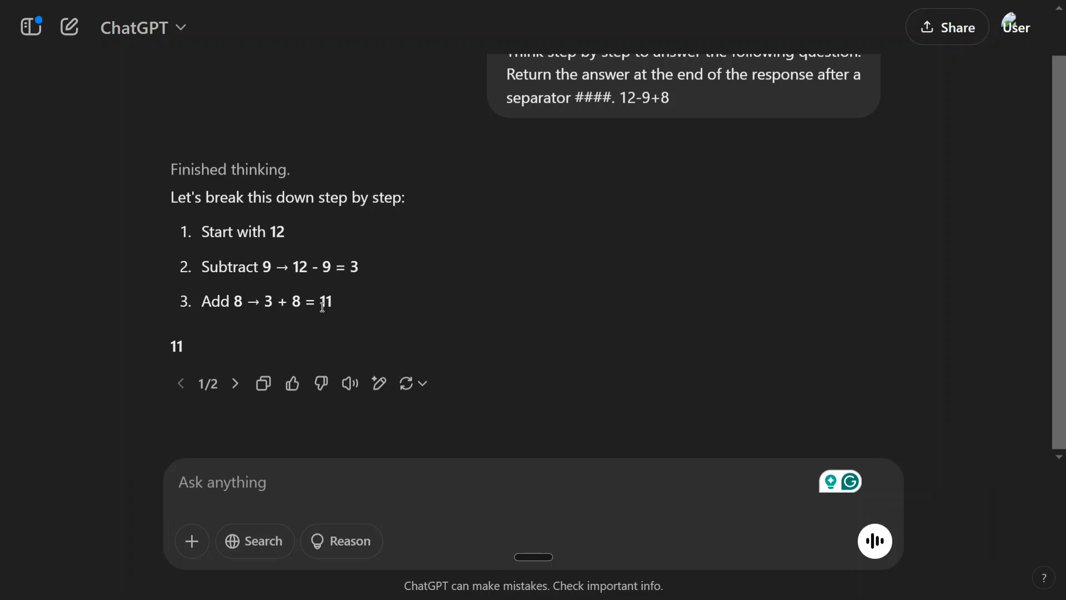
{"action": "mouse_move", "coordinate": [351, 309]}
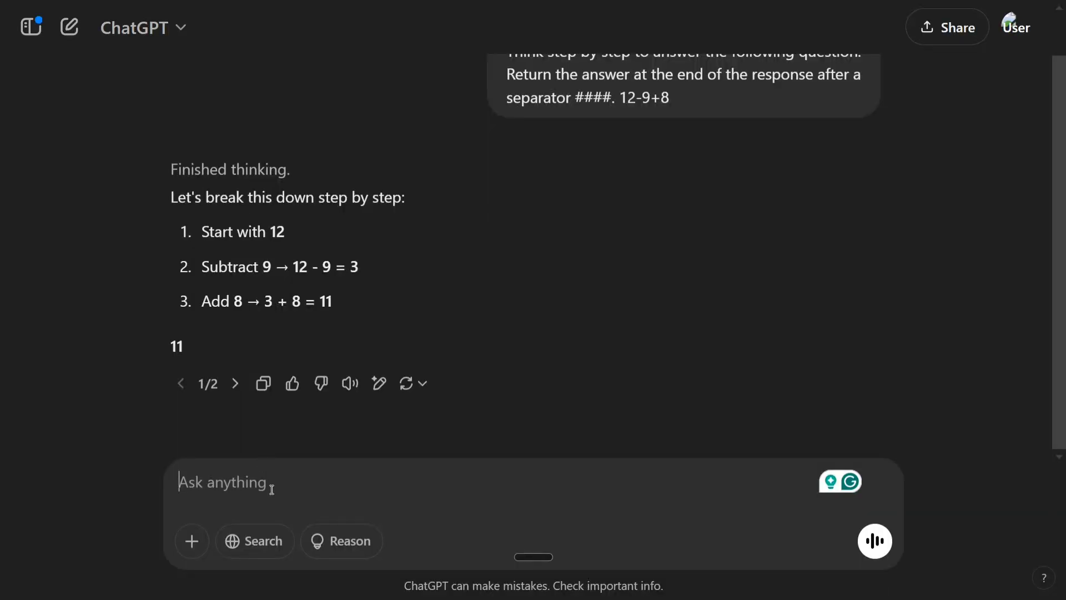
Send 'Think step by step, but only keep a minimum draft… 5 words' with 12-9+8.
{"action": "type", "text": "Think step by step, but only keep a minimum draft for each thinking step, with 5 words at most. Return the answer at the end of the response after a separator ####."}
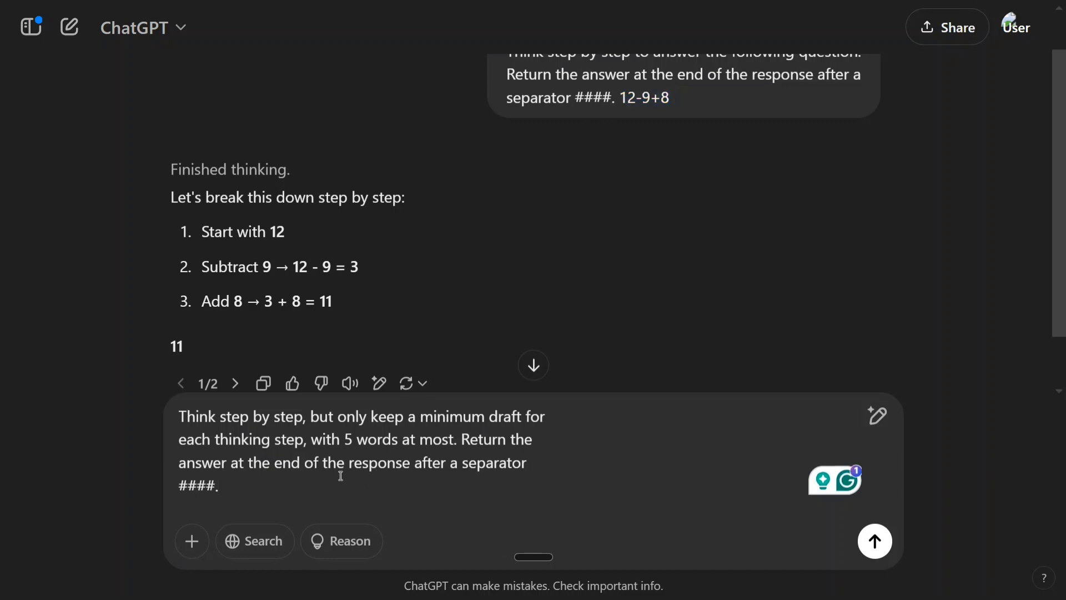
{"action": "type", "text": "12-9+8"}
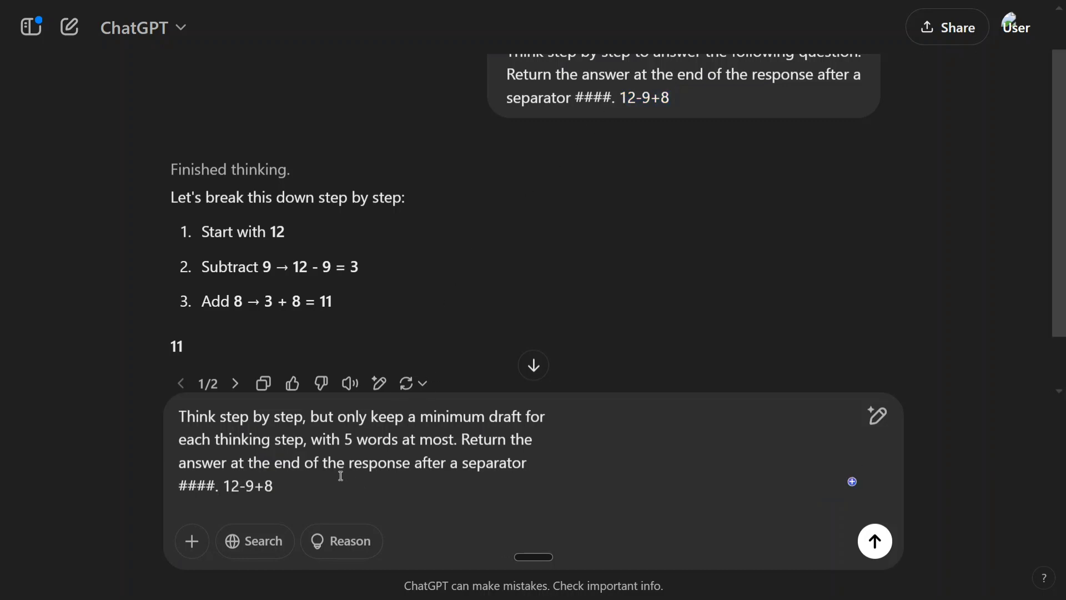
{"action": "left_click", "coordinate": [875, 541]}
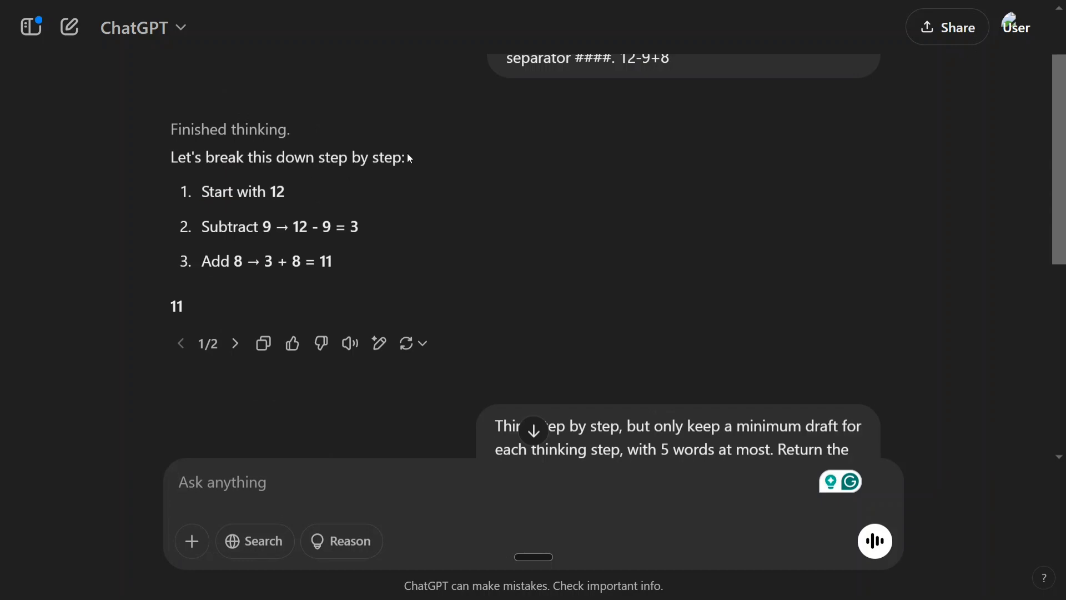
Highlight the answer's opening line, then send the step-by-step Ooty itinerary prompt and scroll its reply.
{"action": "scroll", "scroll_direction": "down", "scroll_amount": 3}
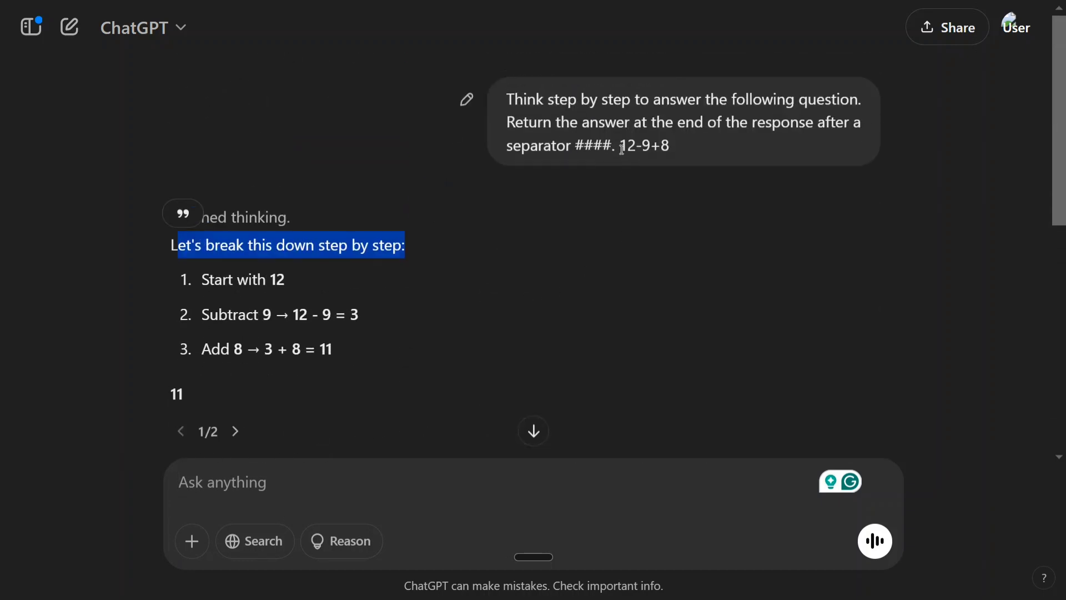
{"action": "left_click_drag", "start_coordinate": [618, 145], "coordinate": [508, 99]}
{"action": "type", "text": "Think step by step to answer the following question. Return the answer at the end of the response after a separator ####. prepare an"}
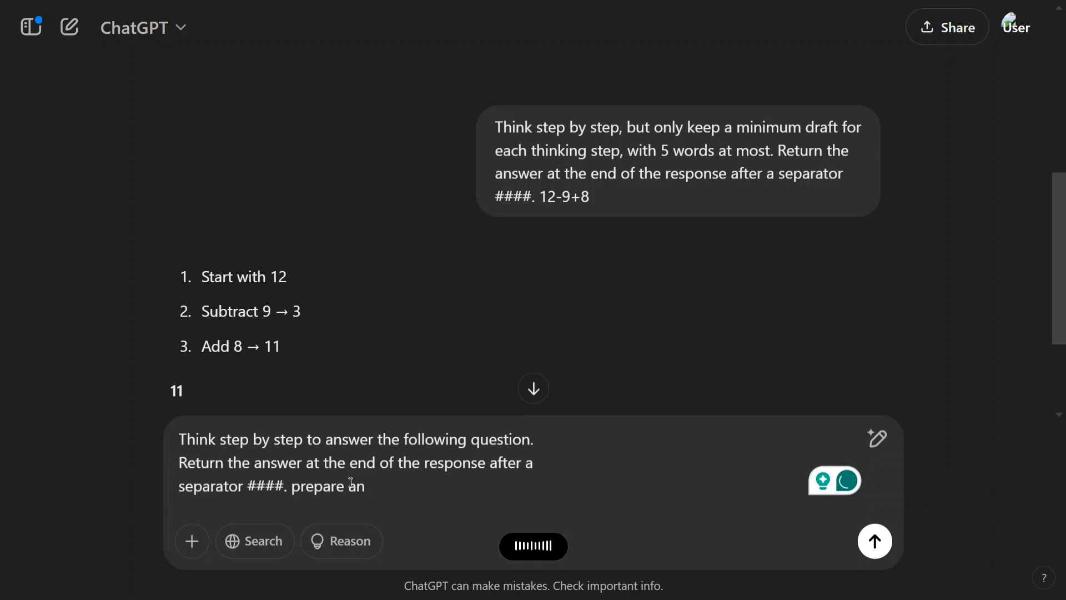
{"action": "left_click", "coordinate": [875, 541]}
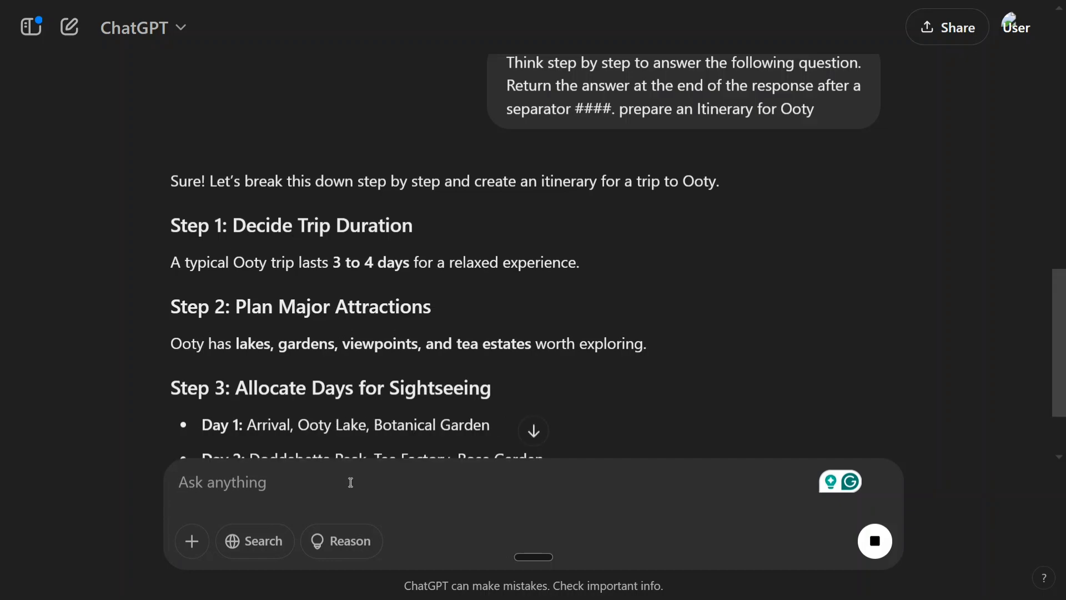
{"action": "scroll", "scroll_direction": "down", "scroll_amount": 3}
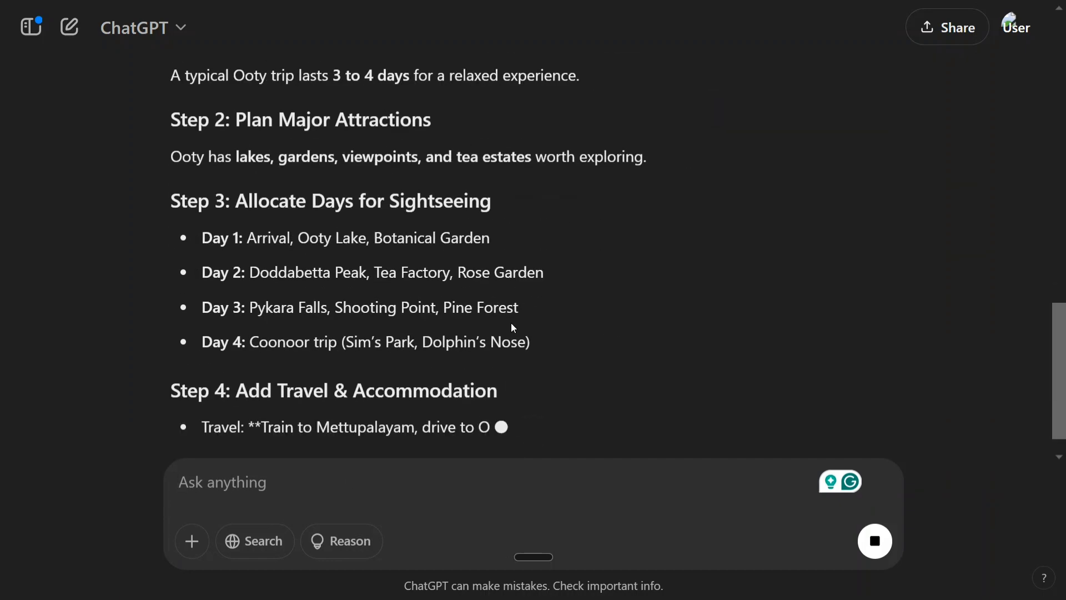
{"action": "scroll", "scroll_direction": "down", "scroll_amount": 3}
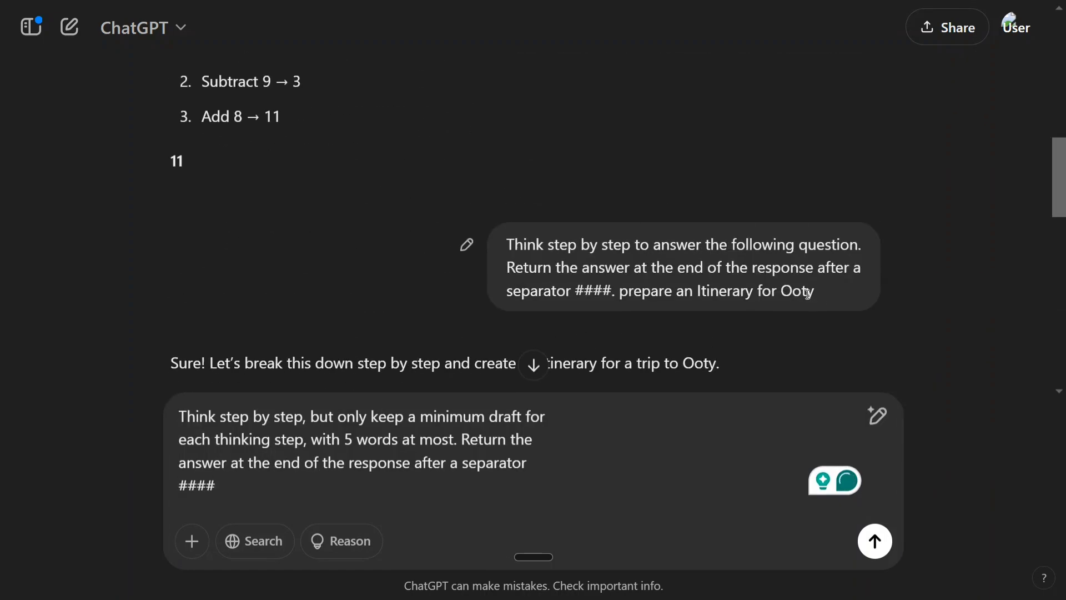
Send the Chain-of-Draft prompt ending 'prepare an Itinerary for Ooty' and get terse numbered drafts.
{"action": "left_click_drag", "start_coordinate": [623, 291], "coordinate": [813, 290]}
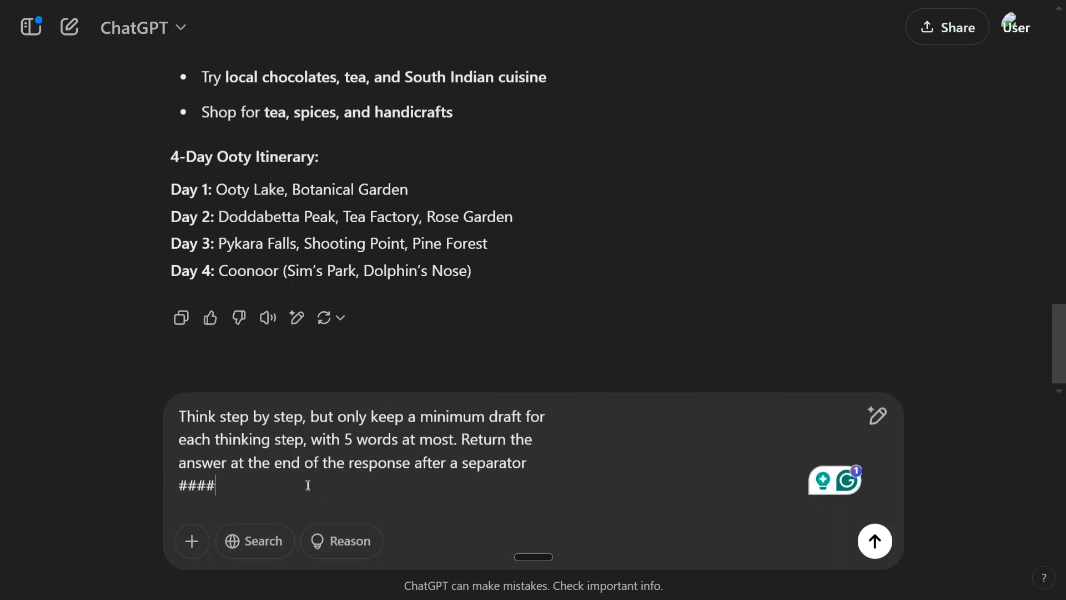
{"action": "type", "text": "prepare an Itinerary for Ooty"}
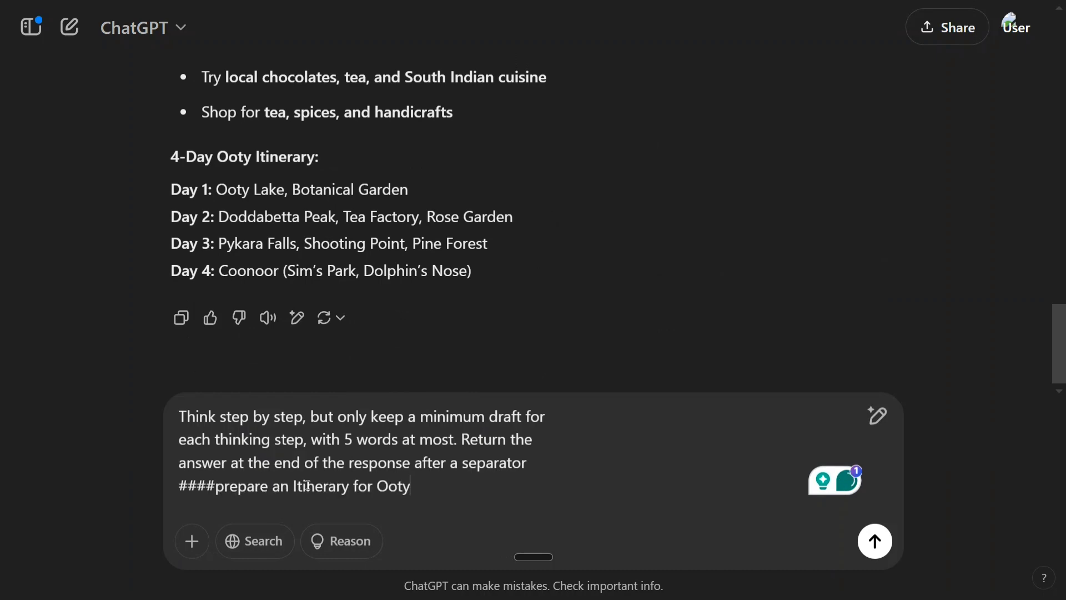
{"action": "left_click", "coordinate": [874, 541]}
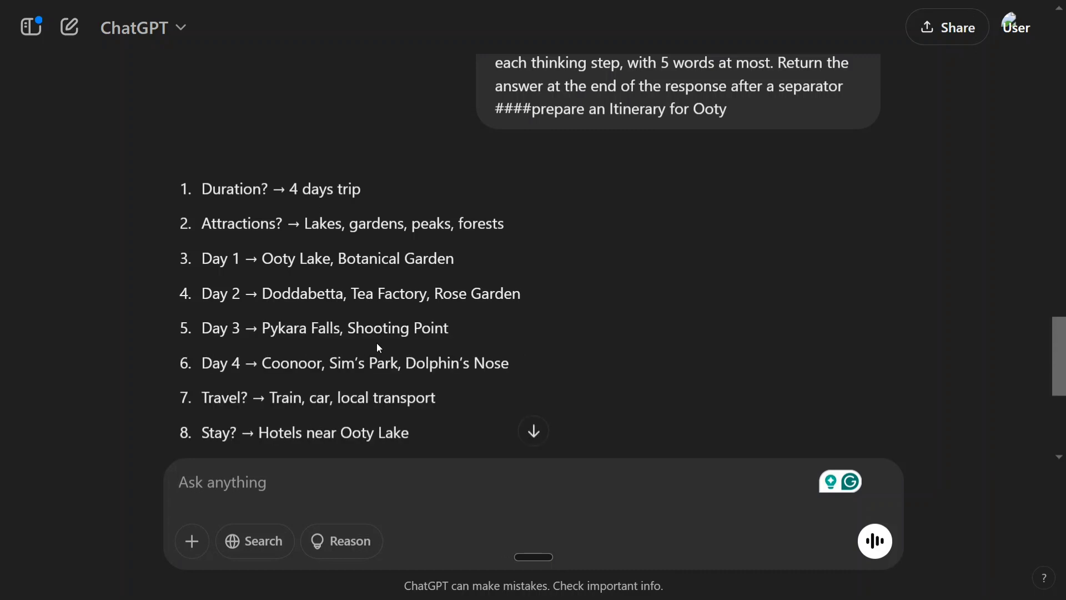
{"action": "mouse_move", "coordinate": [378, 407]}
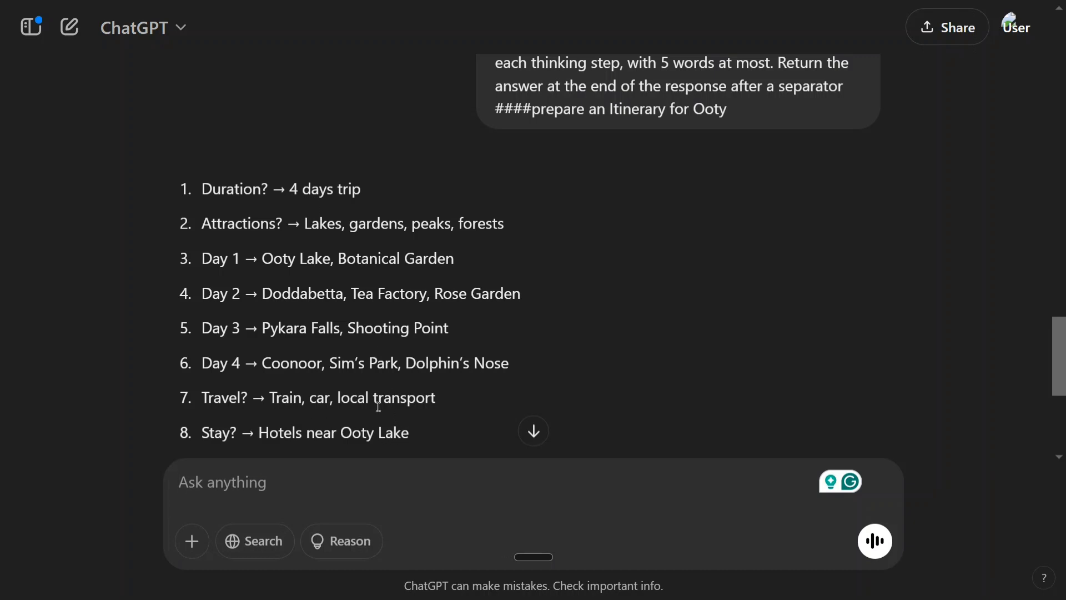
{"action": "mouse_move", "coordinate": [498, 379]}
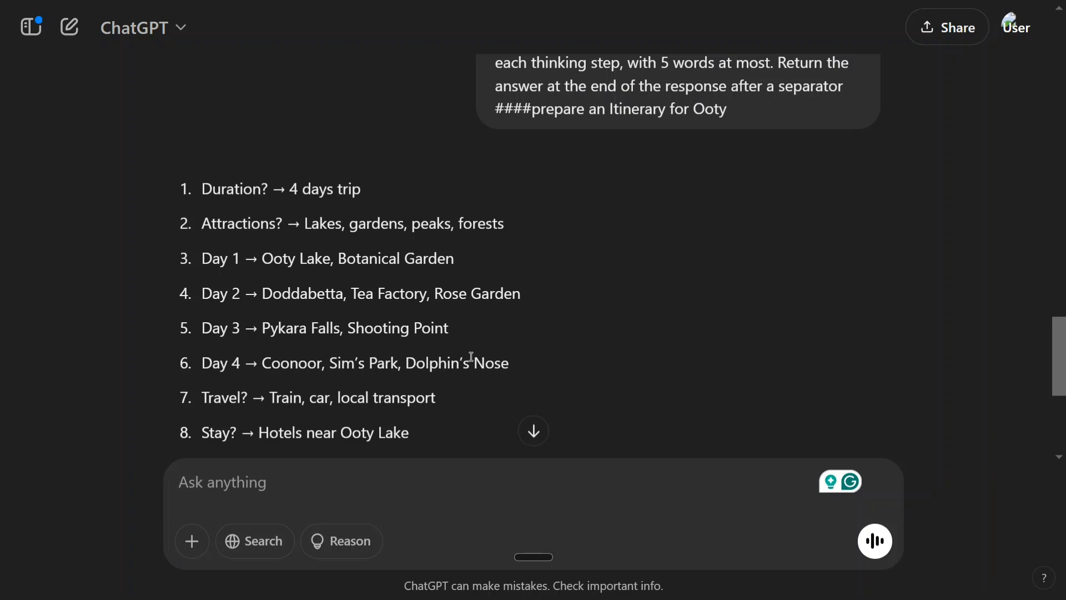
{"action": "scroll", "scroll_direction": "down", "scroll_amount": 3}
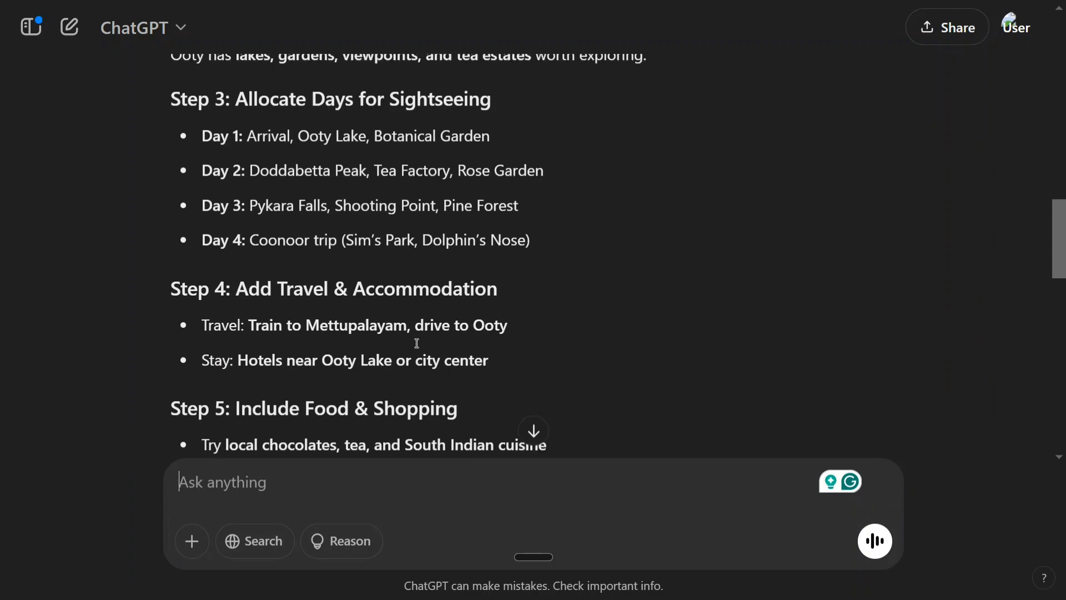
{"action": "scroll", "scroll_direction": "down", "scroll_amount": 3}
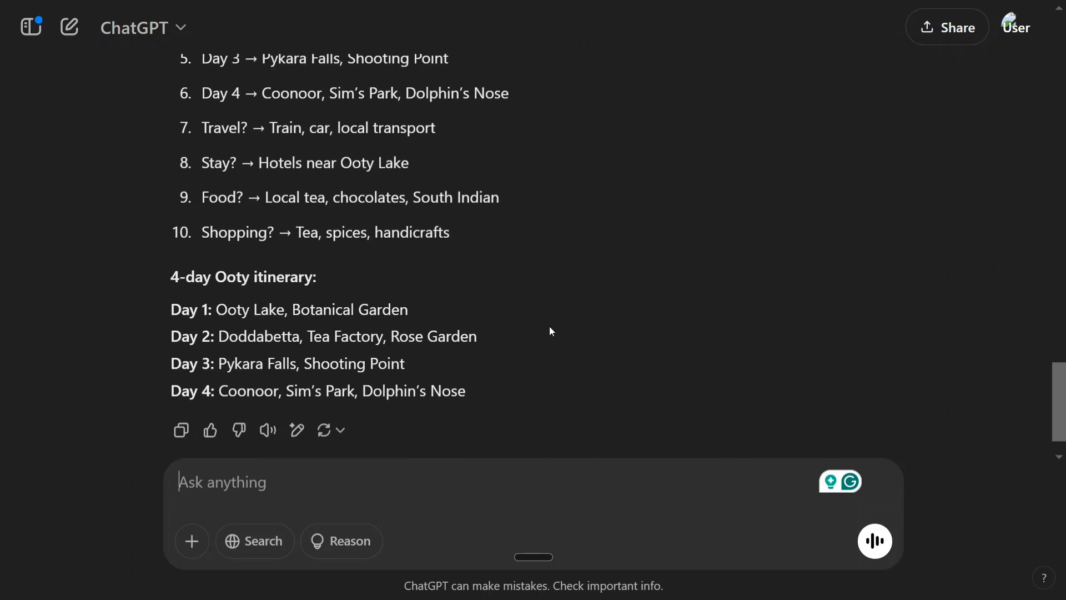
{"action": "scroll", "scroll_direction": "down", "scroll_amount": 3}
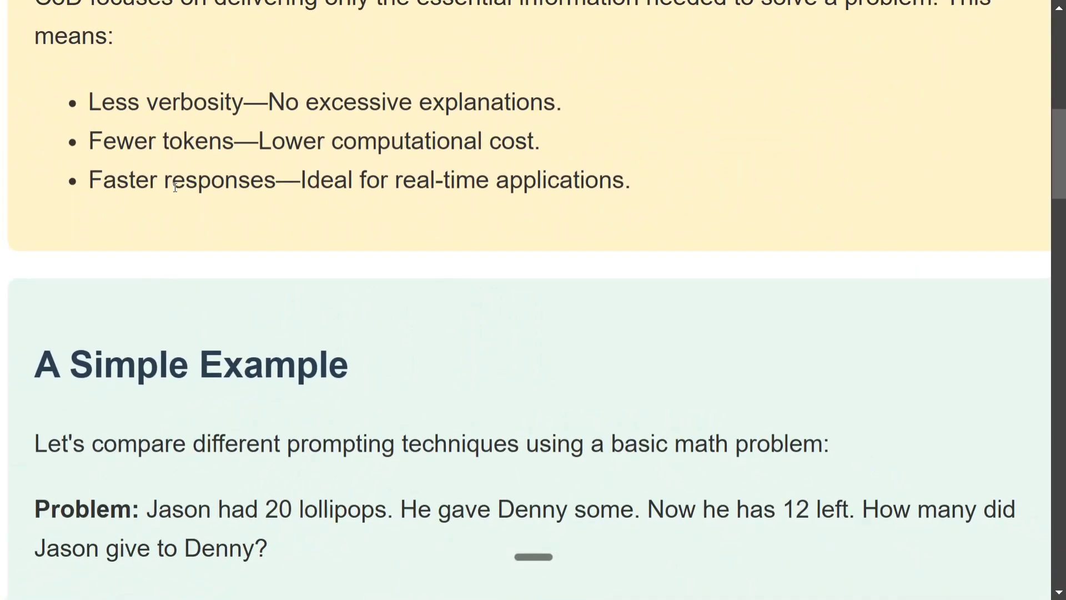
{"action": "scroll", "scroll_direction": "down", "scroll_amount": 3}
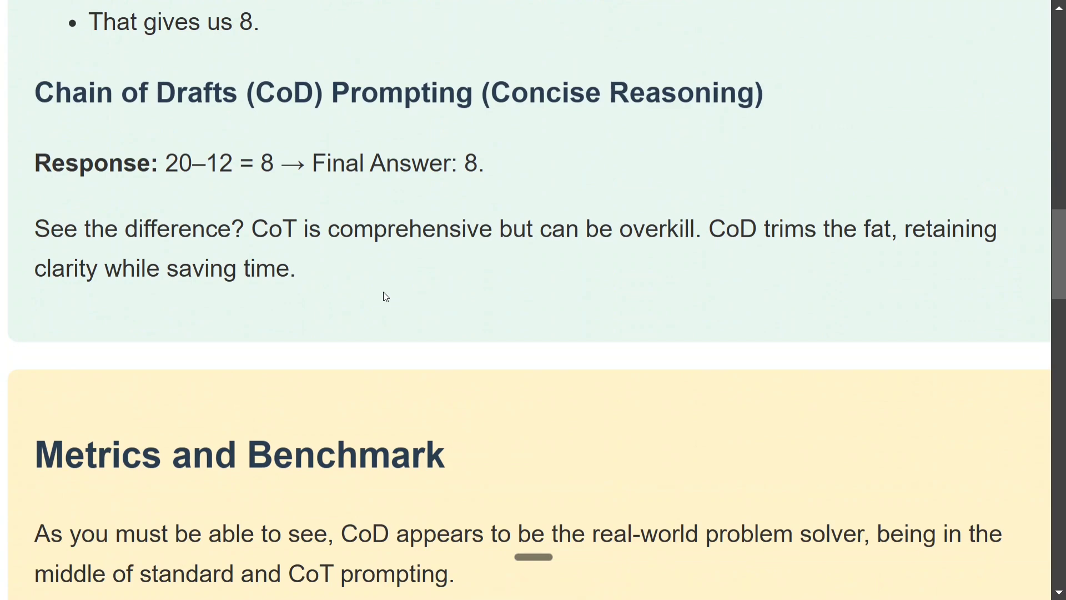
{"action": "mouse_move", "coordinate": [390, 297]}
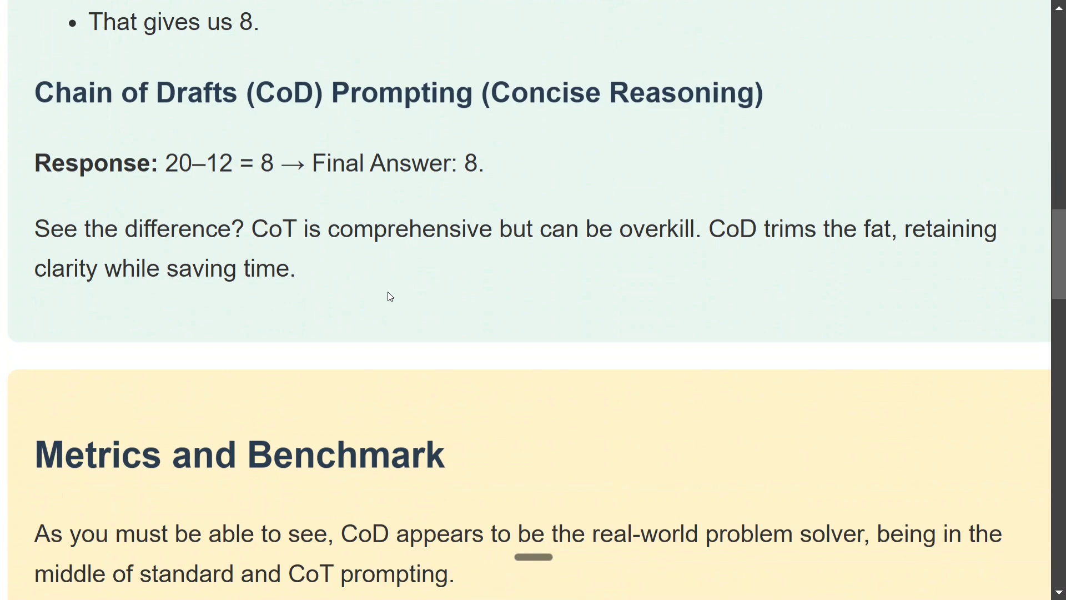
{"action": "scroll", "scroll_direction": "down", "scroll_amount": 3}
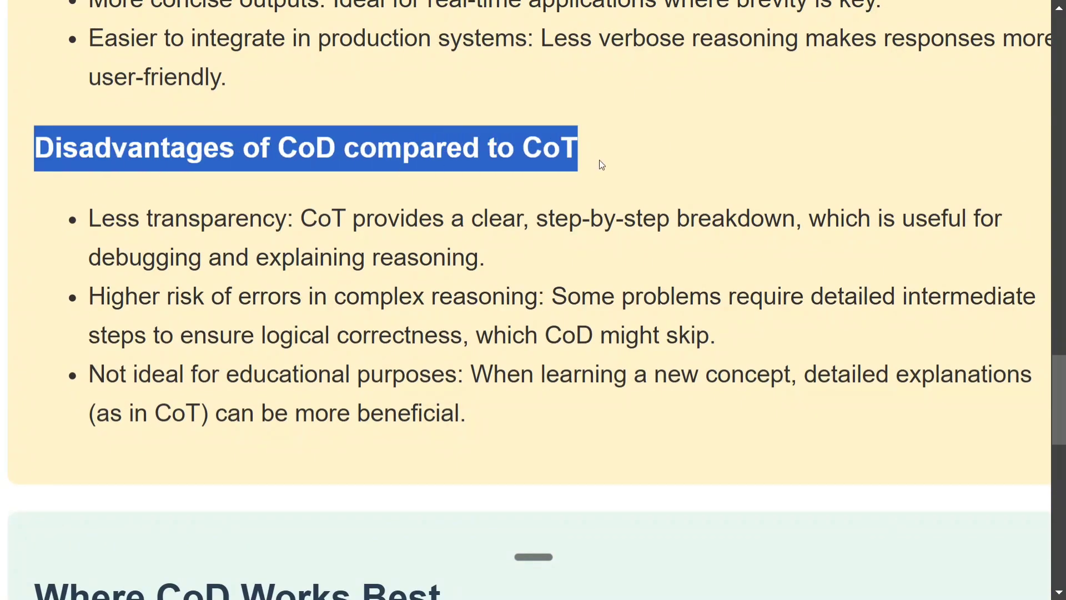
{"action": "left_click", "coordinate": [312, 207]}
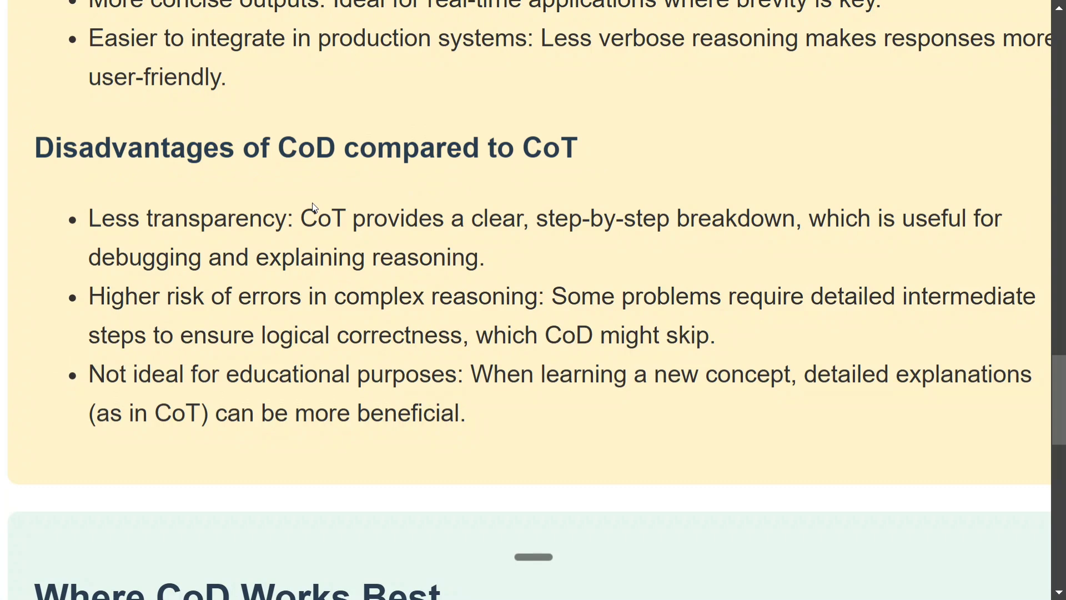
{"action": "left_click_drag", "start_coordinate": [237, 296], "coordinate": [545, 296]}
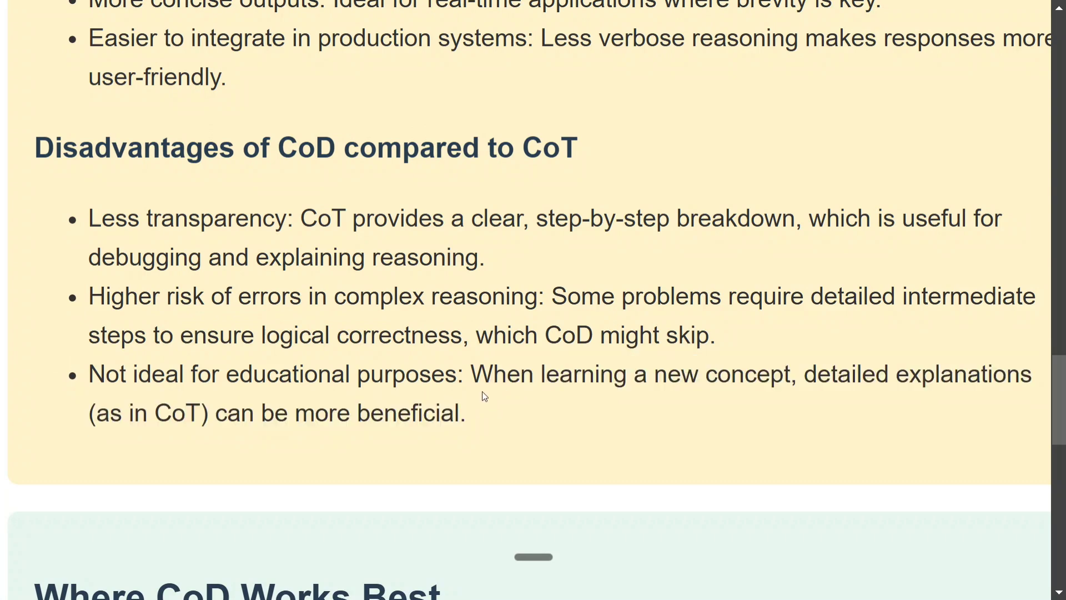
{"action": "scroll", "scroll_direction": "down", "scroll_amount": 3}
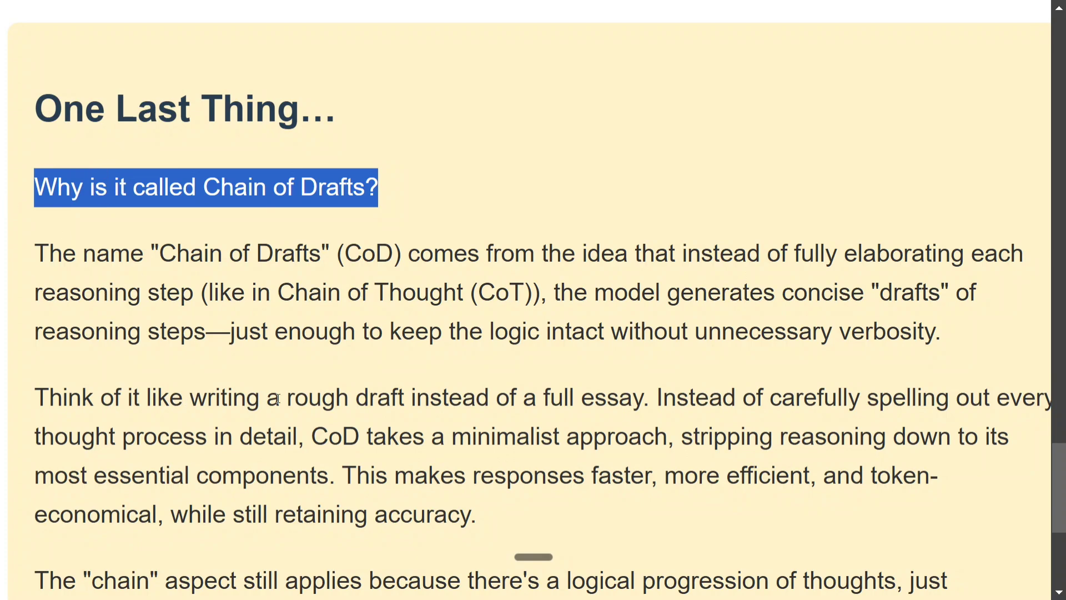
{"action": "mouse_move", "coordinate": [537, 408]}
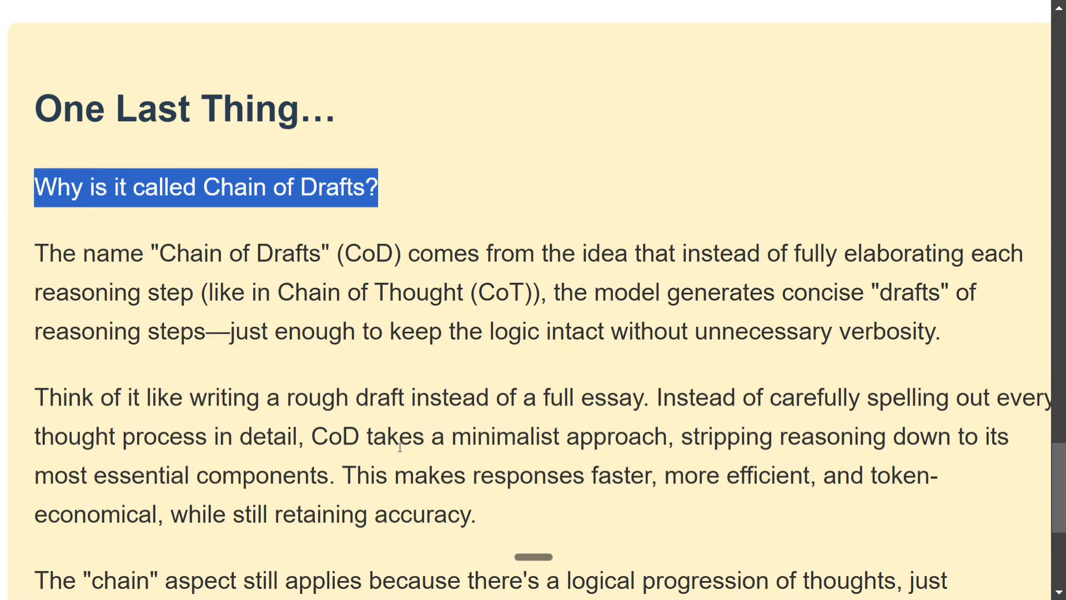
{"action": "mouse_move", "coordinate": [792, 486]}
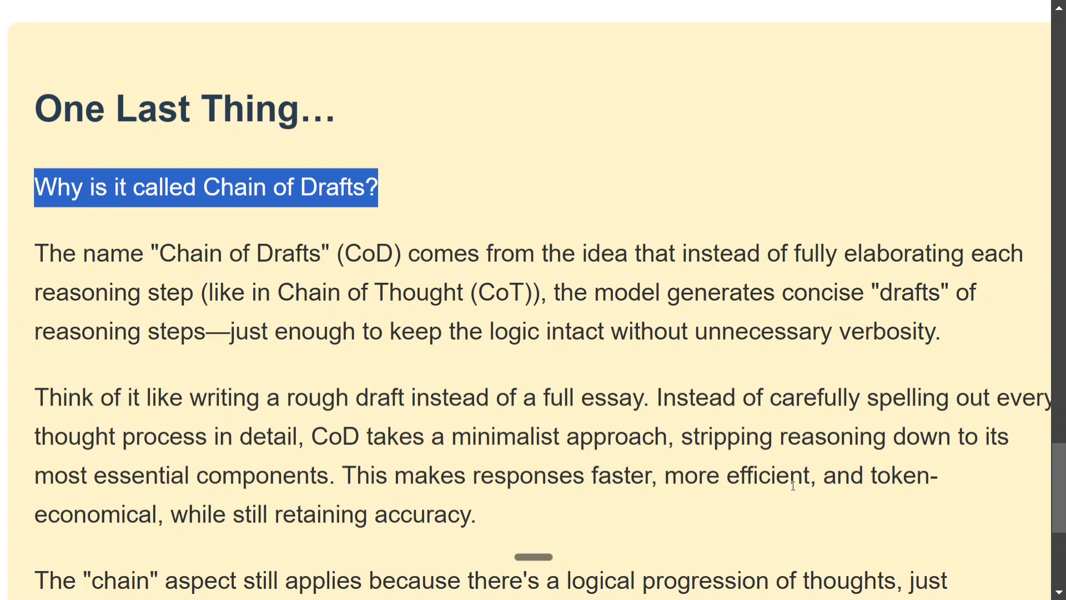
{"action": "mouse_move", "coordinate": [518, 478]}
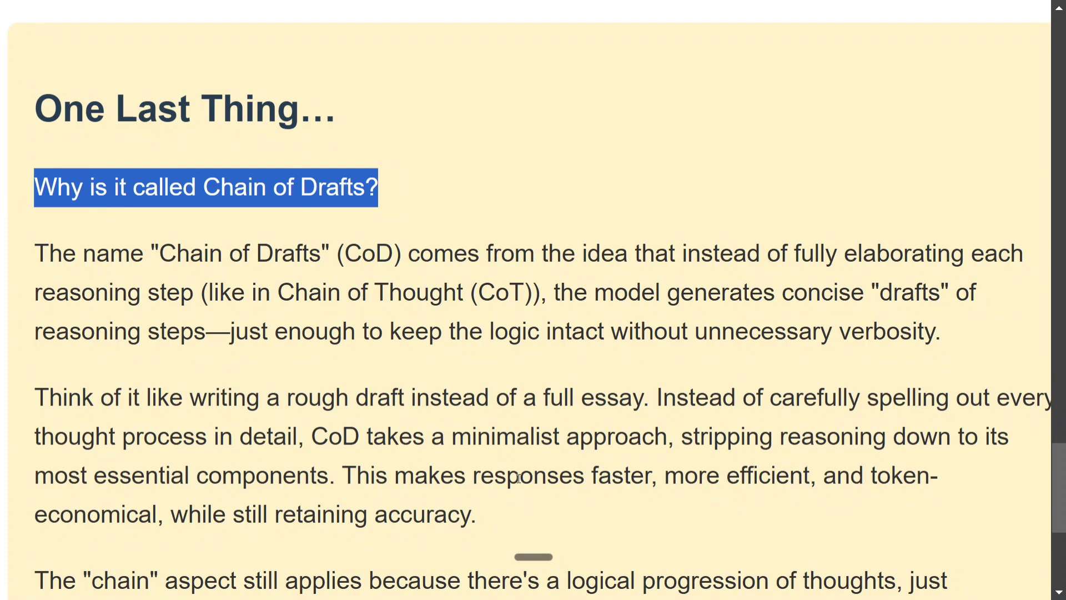
{"action": "scroll", "scroll_direction": "down", "scroll_amount": 3}
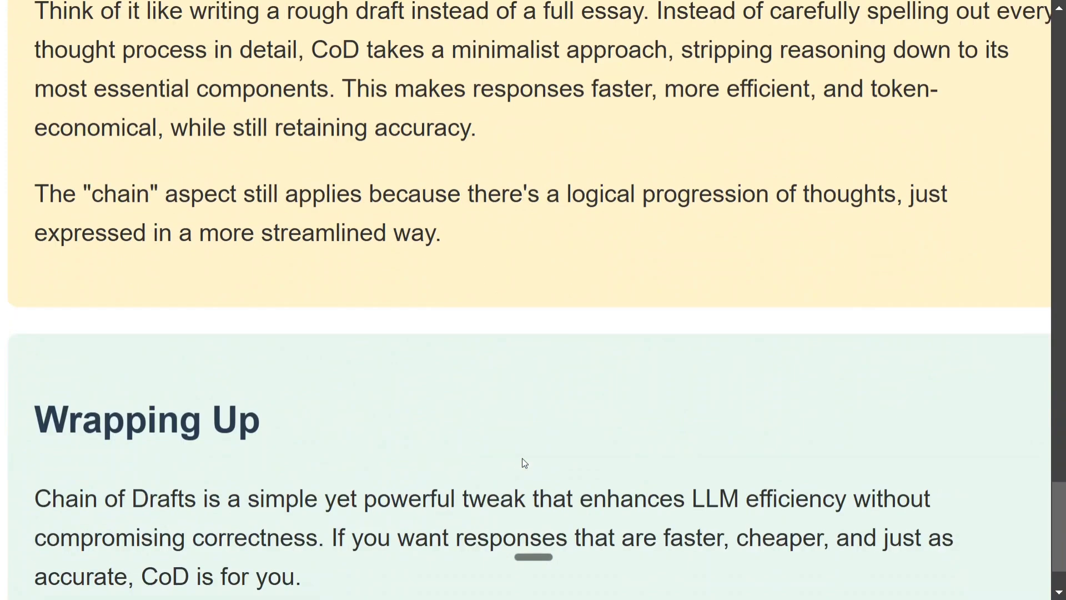
{"action": "scroll", "scroll_direction": "down", "scroll_amount": 3}
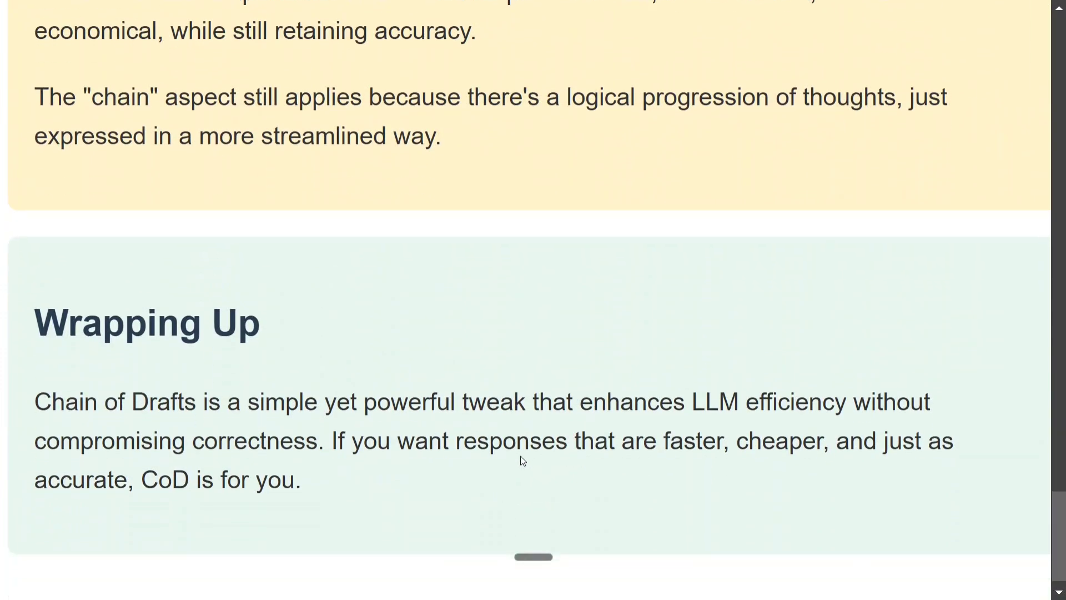